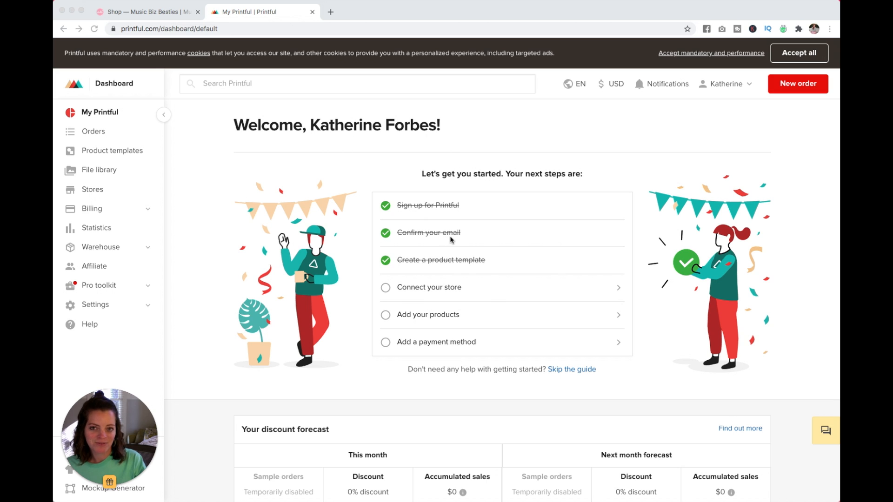
mouse_move(447, 267)
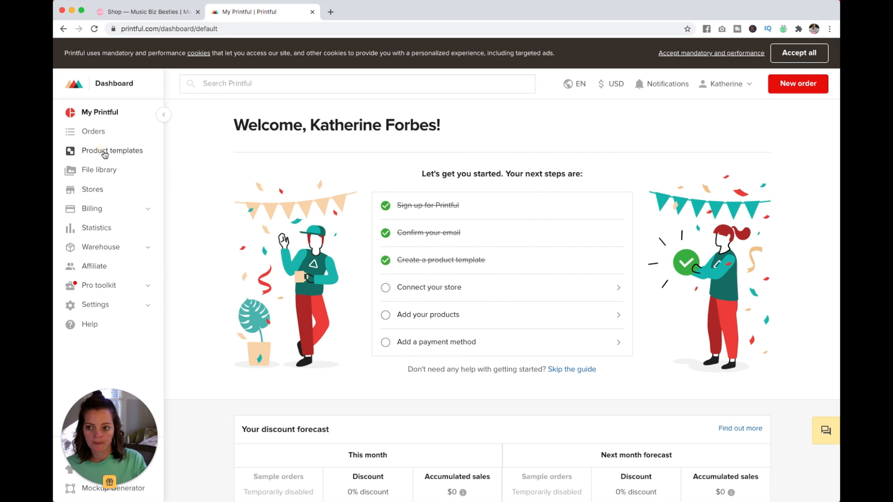
Go to Product templates to begin a new product template.
left_click(111, 151)
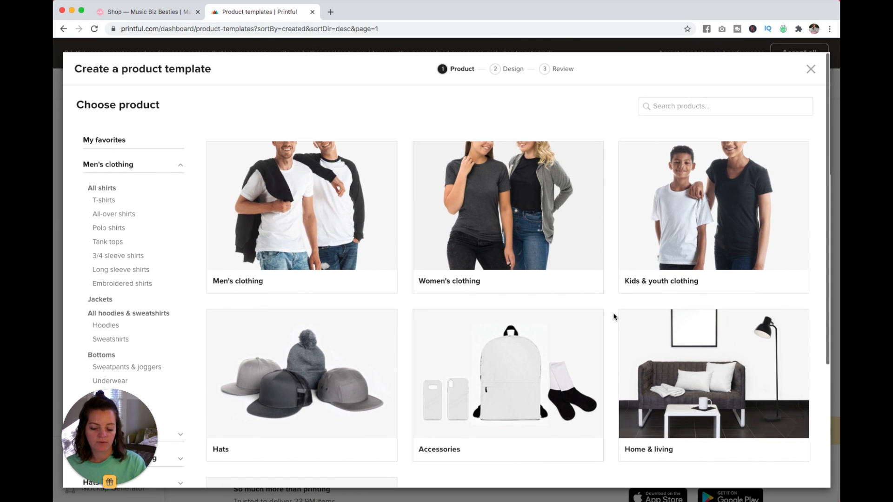
Filter the catalogue to Women's clothing, then to the Crop tops category.
left_click(508, 216)
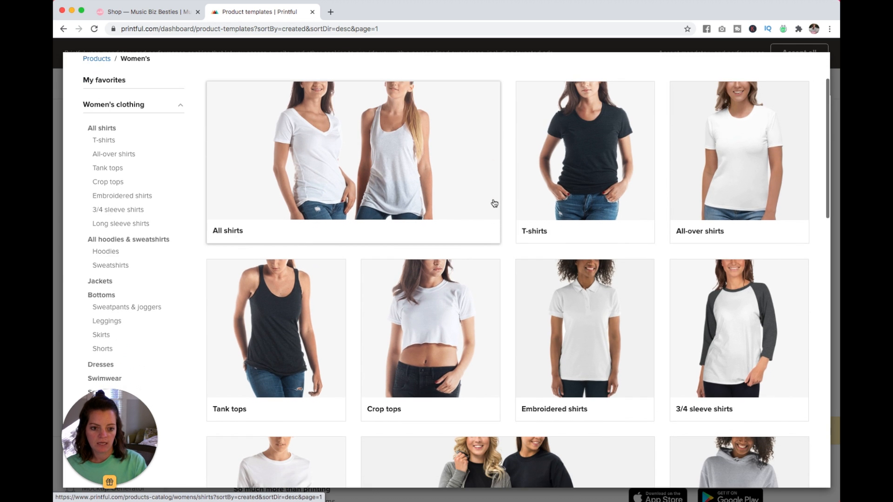
scroll("down", 3)
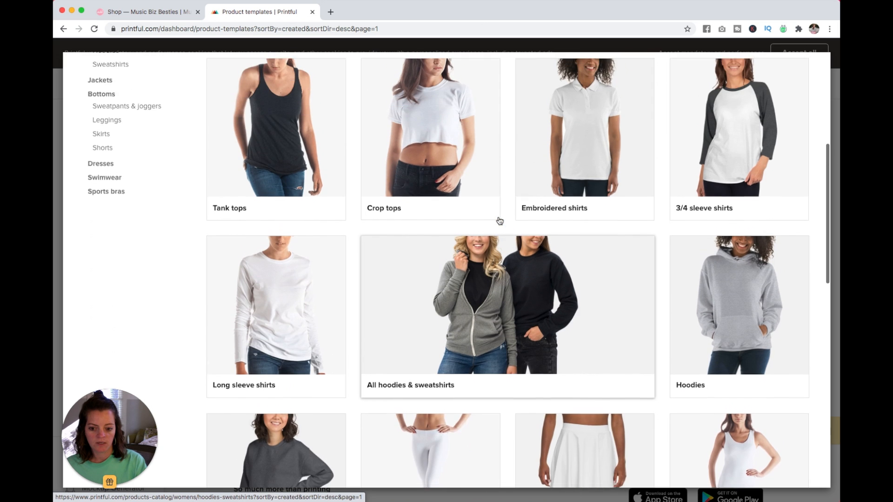
left_click(383, 208)
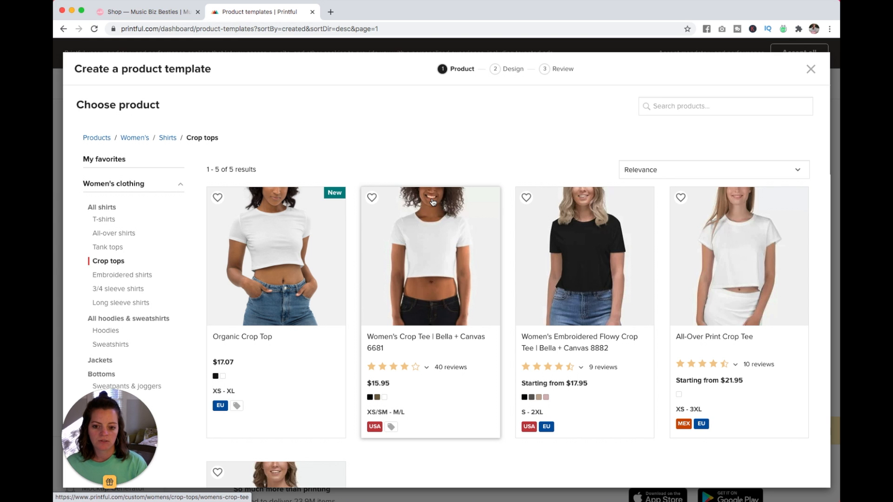
mouse_move(482, 219)
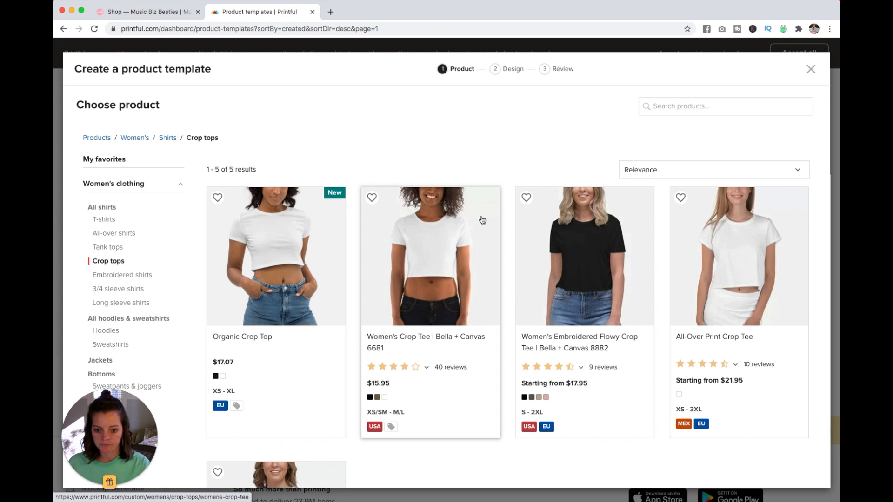
scroll("down", 3)
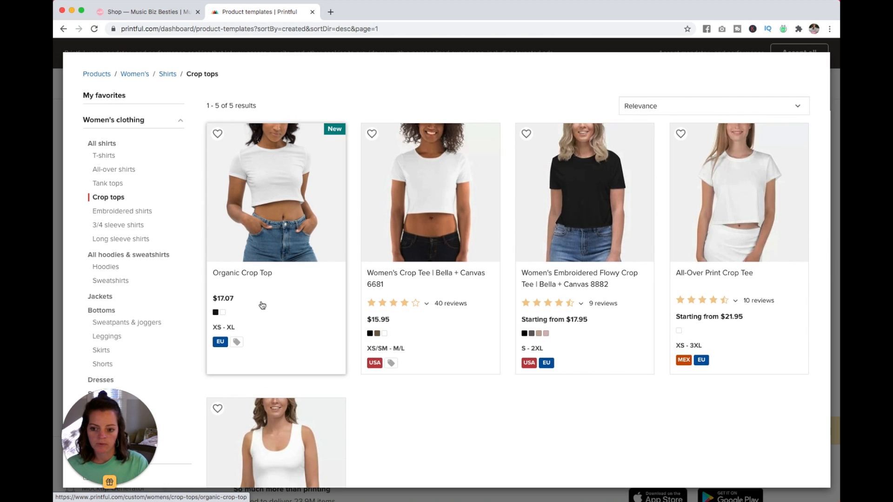
mouse_move(617, 327)
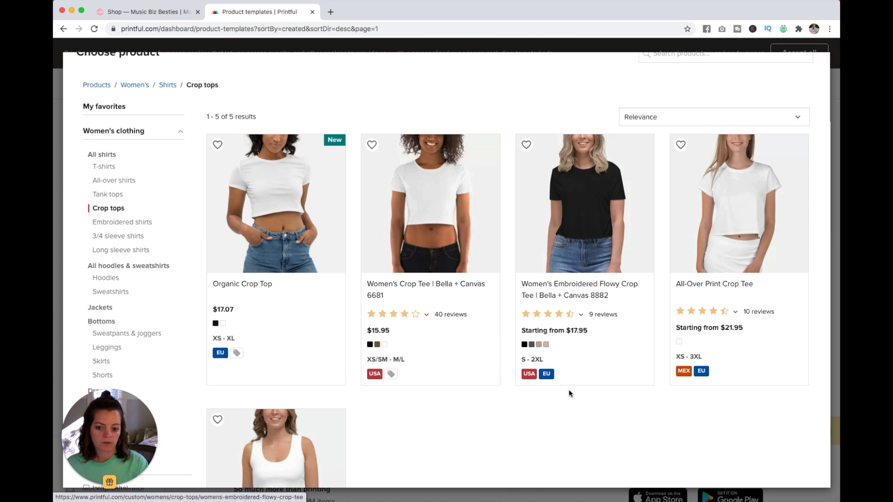
mouse_move(431, 240)
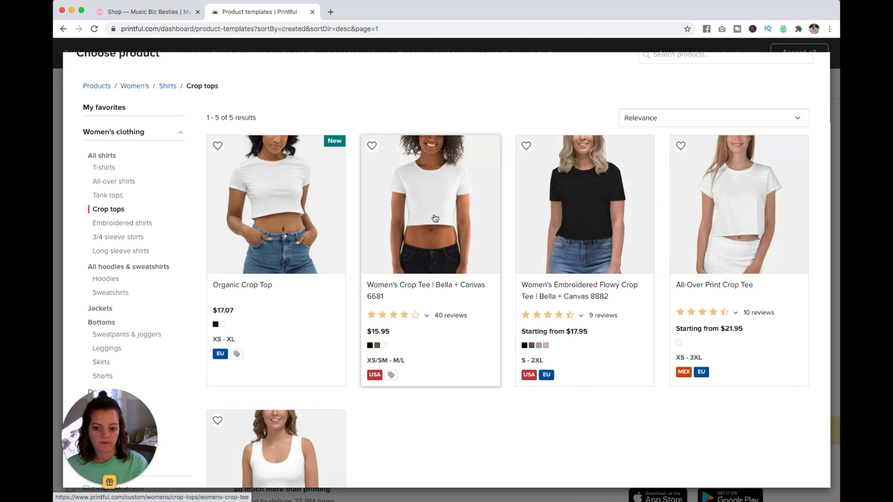
Pick the Bella + Canvas 6681 crop tee, try Heather Olive and White, then keep Black only.
left_click(433, 217)
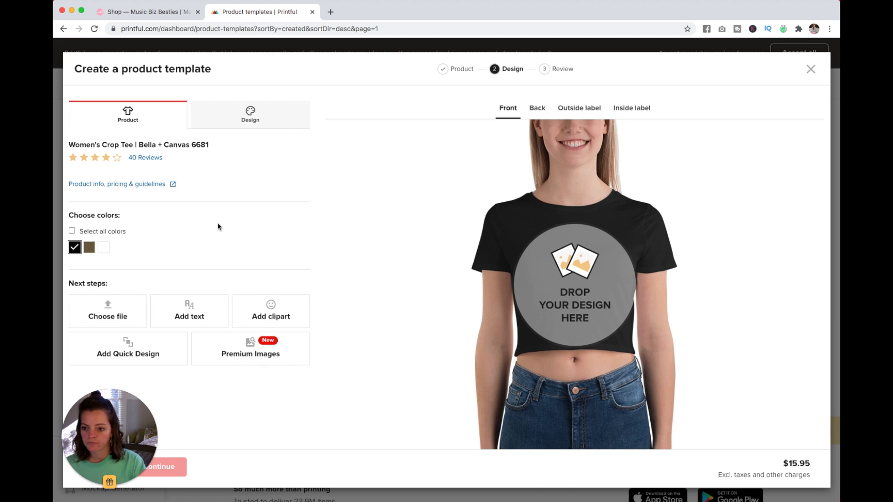
mouse_move(89, 247)
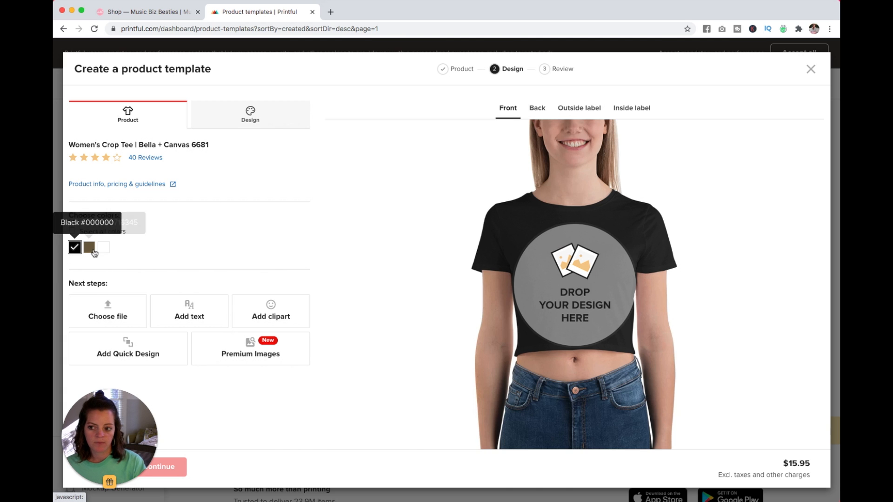
left_click(89, 248)
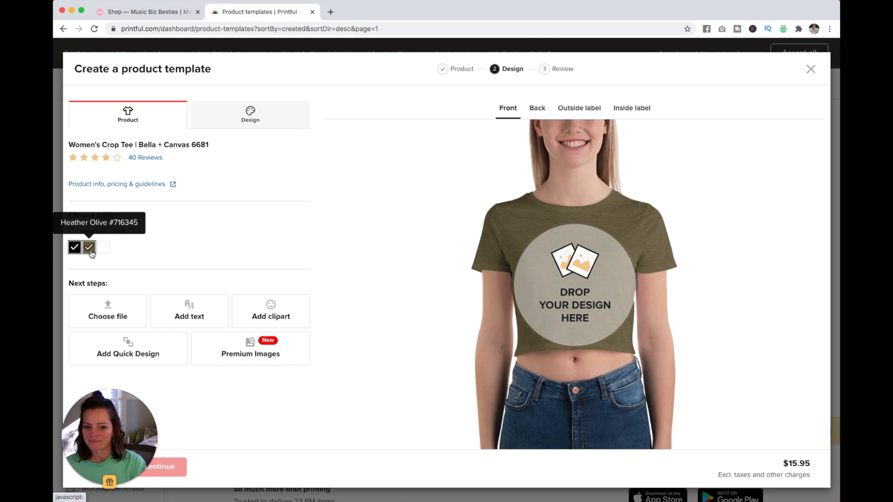
left_click(102, 248)
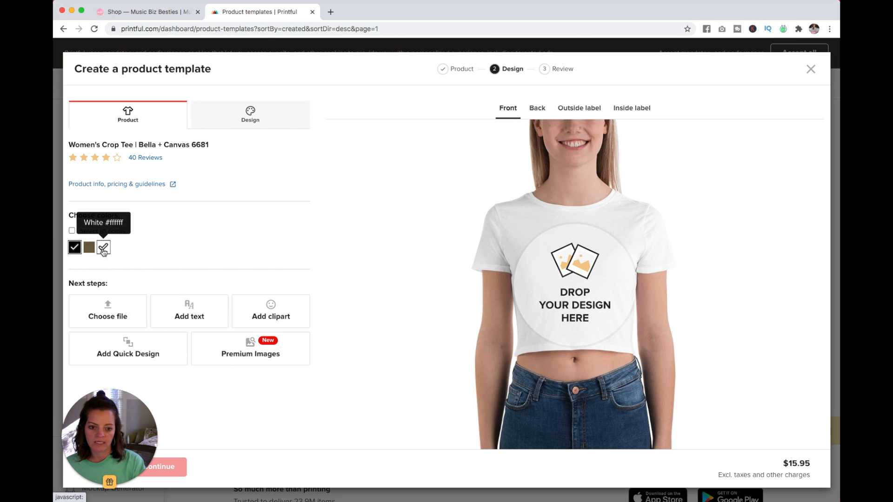
mouse_move(111, 251)
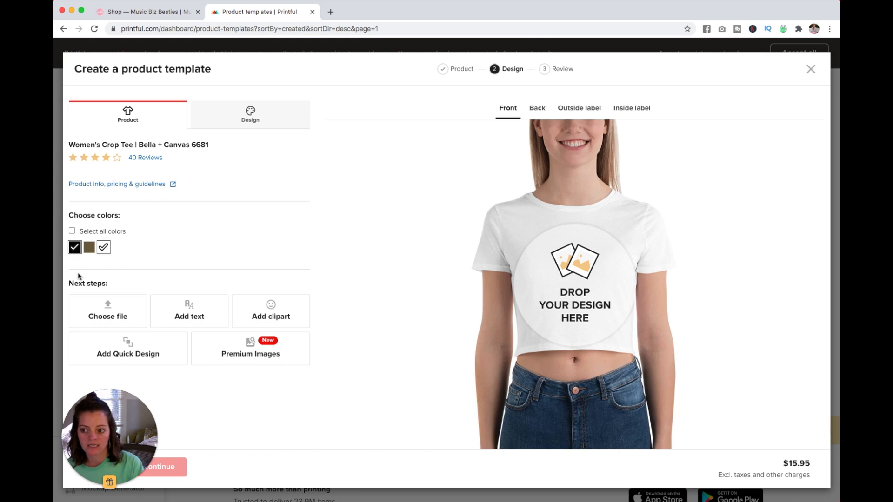
left_click(74, 247)
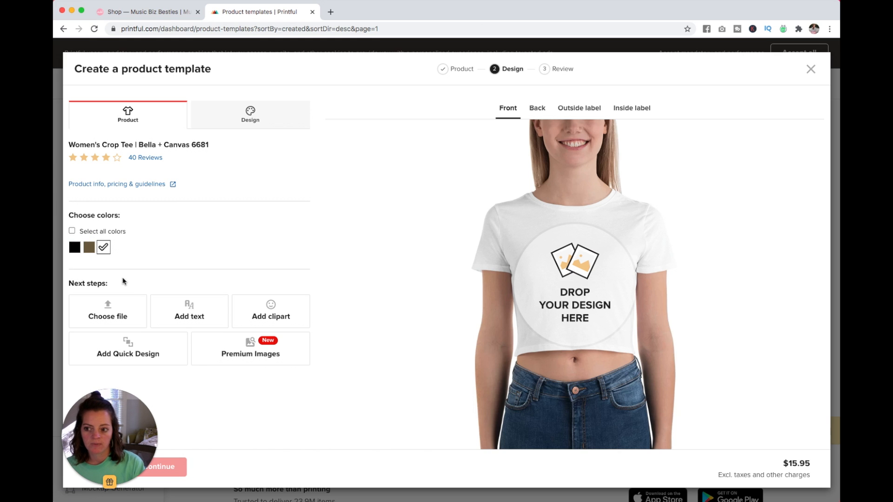
mouse_move(103, 247)
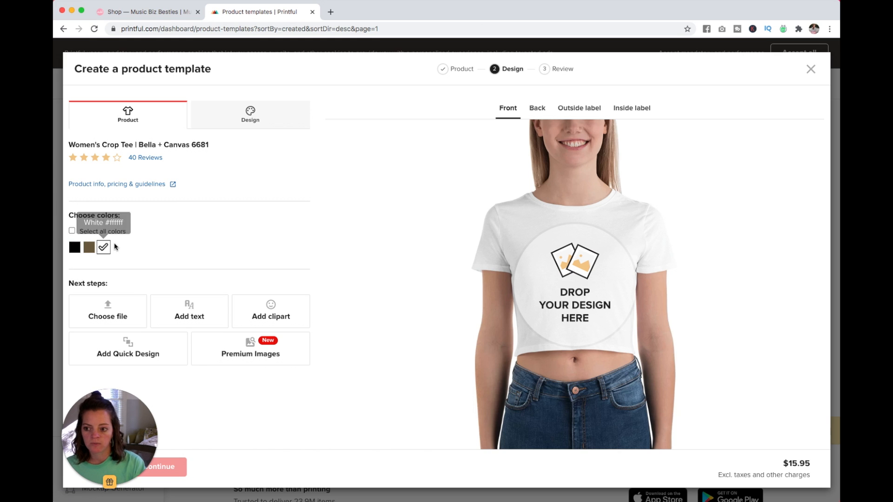
left_click(75, 248)
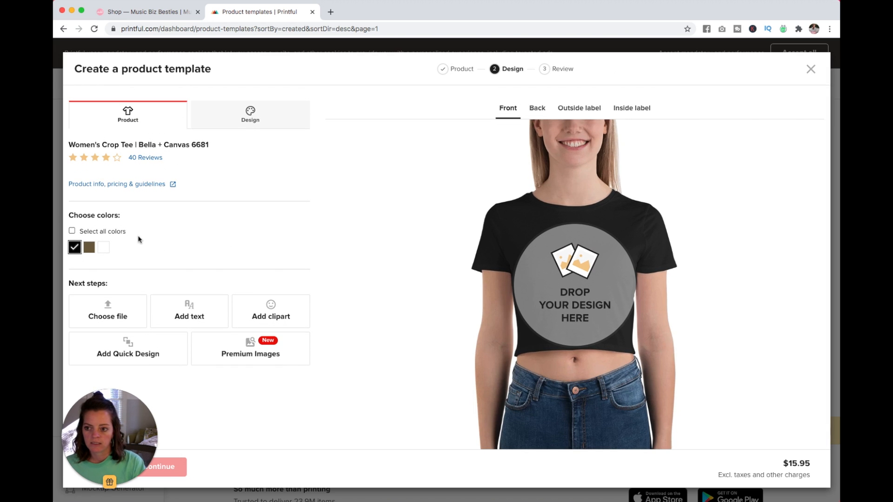
left_click(250, 115)
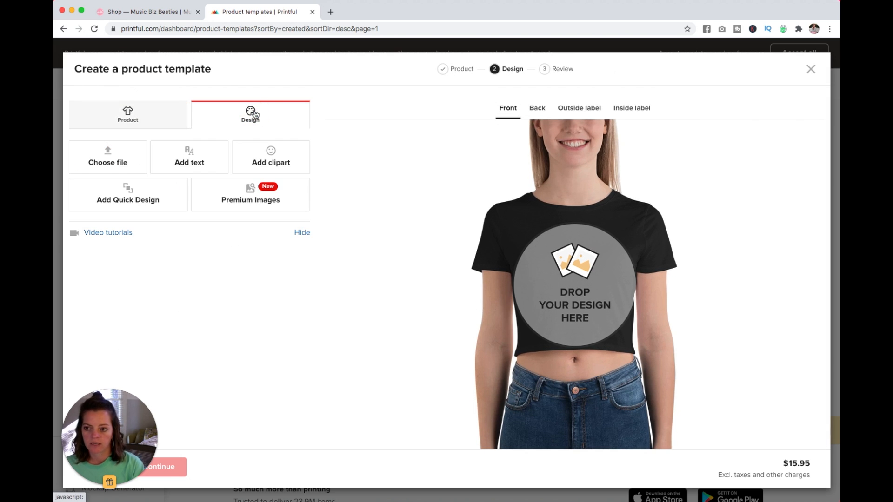
Choose MBBlogo-white.png from the file library as the front design.
left_click(107, 157)
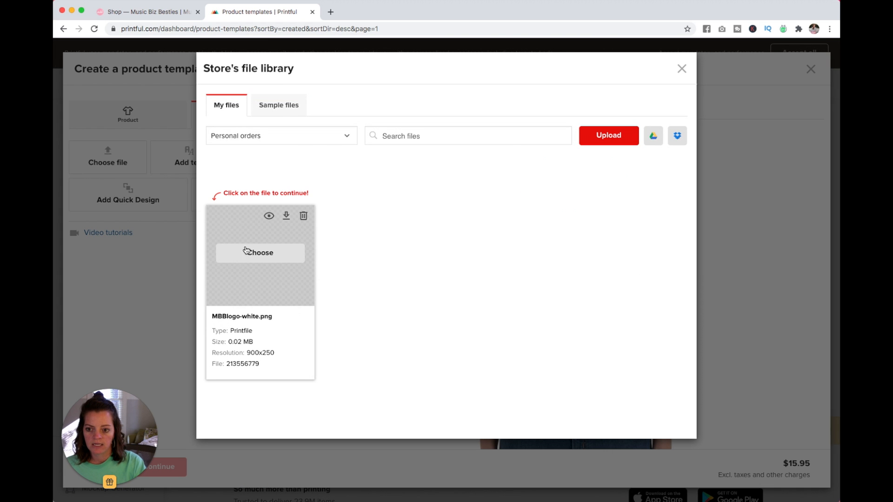
left_click(260, 253)
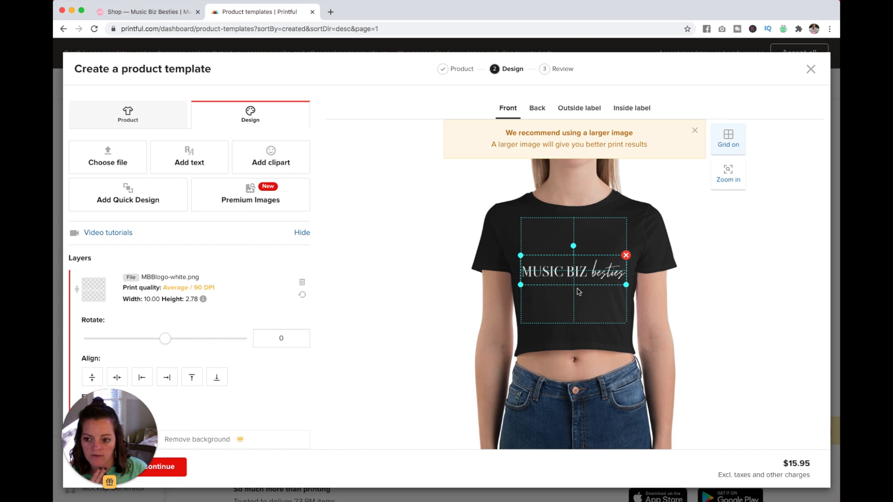
Shrink the logo to about 5.37 × 1.49 across the chest and preview it without the guides.
left_click_drag(625, 284, 617, 283)
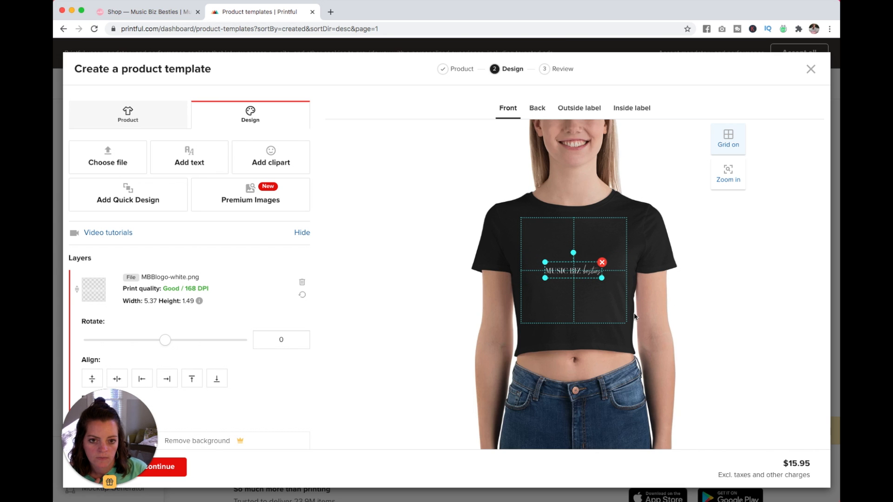
mouse_move(647, 305)
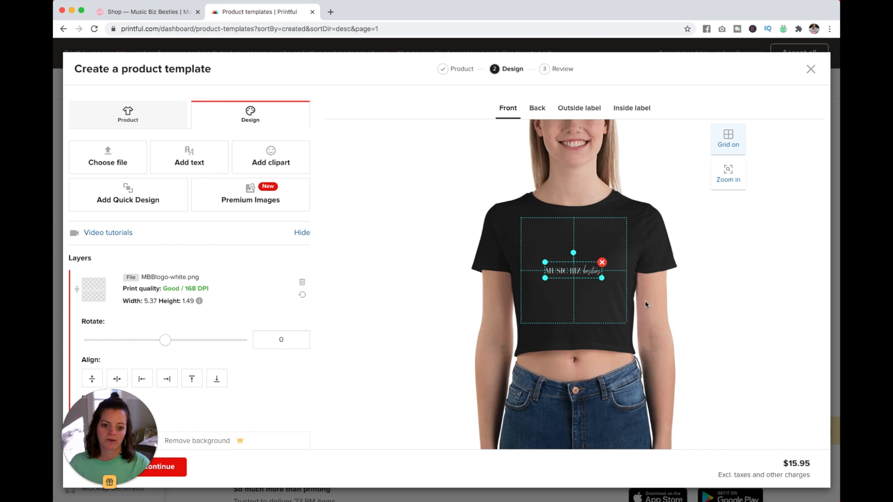
left_click(696, 281)
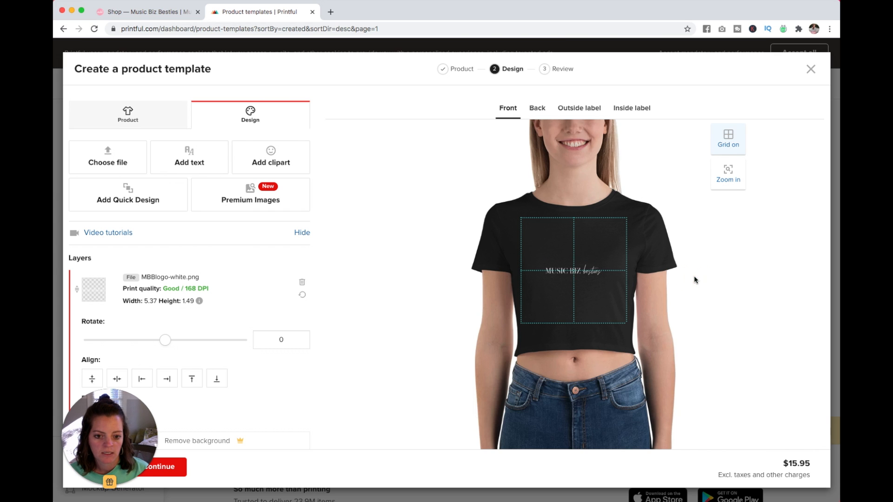
left_click(727, 134)
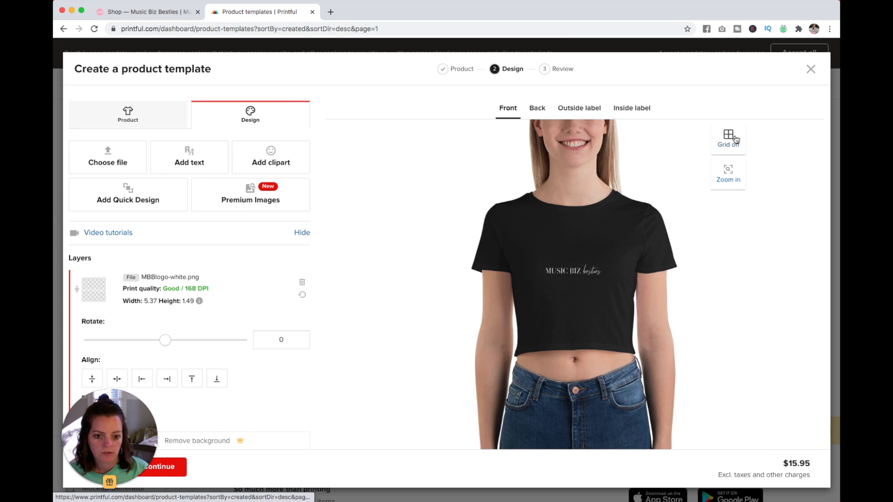
left_click(727, 135)
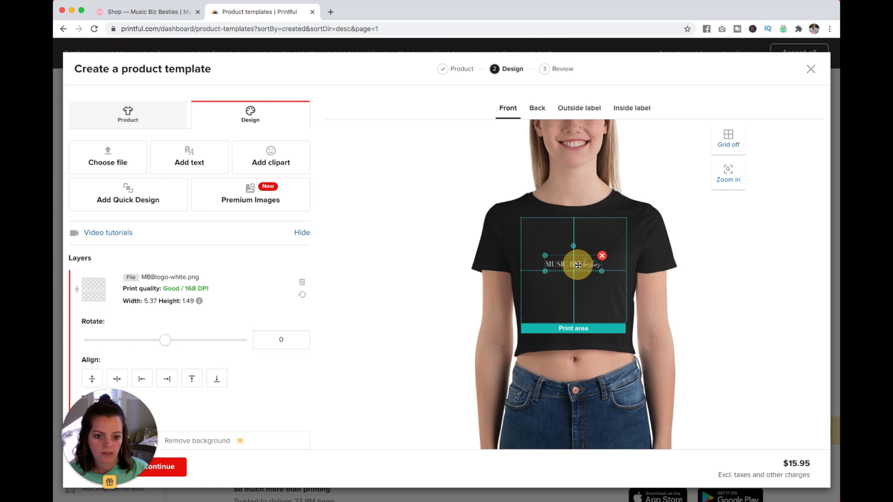
left_click(728, 136)
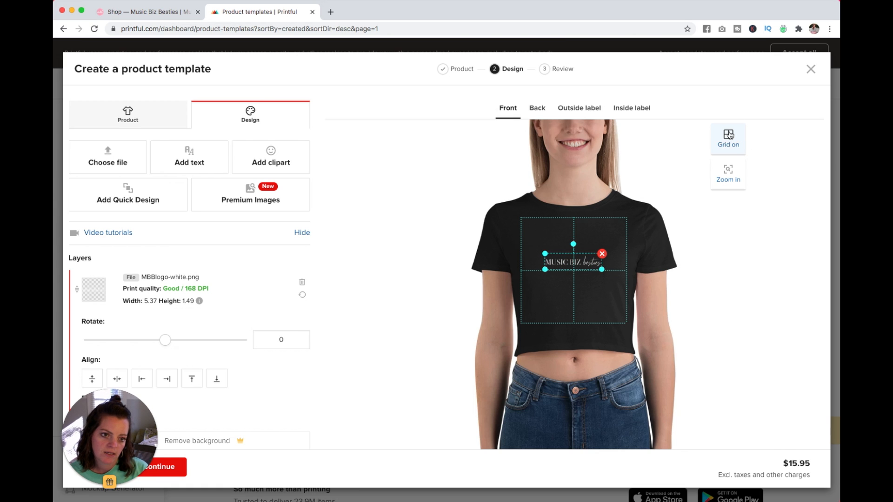
left_click(727, 138)
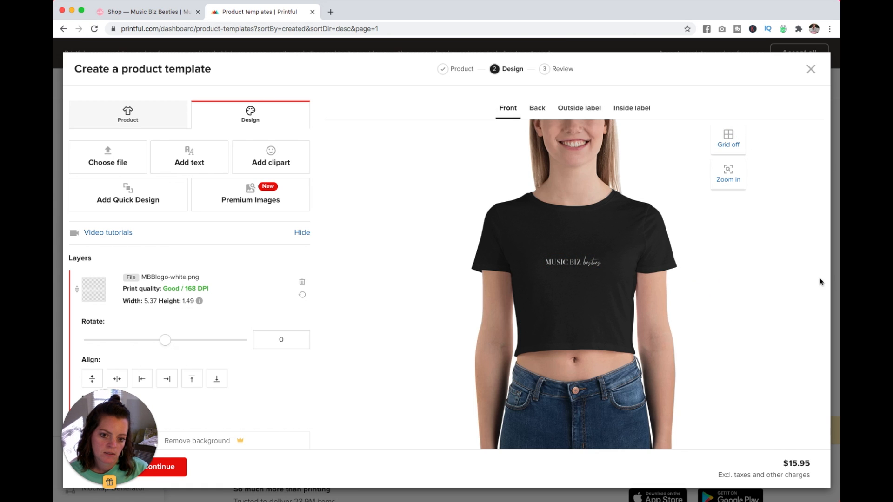
left_click(572, 262)
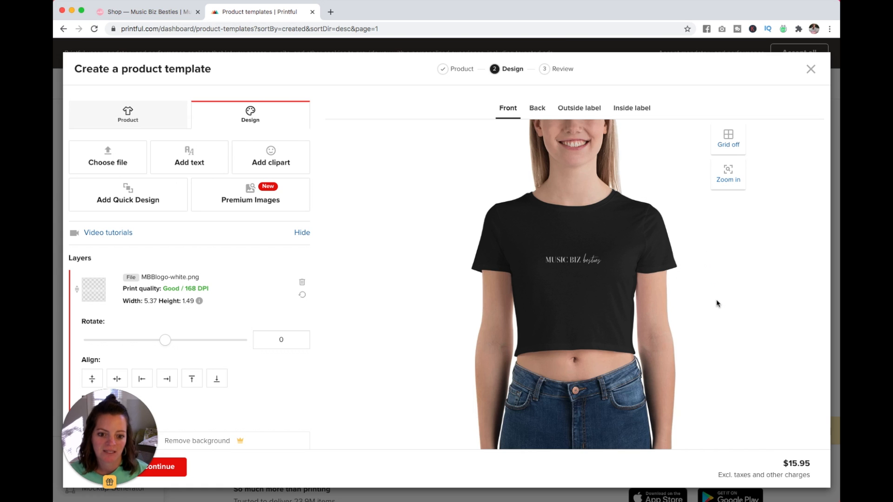
left_click(572, 261)
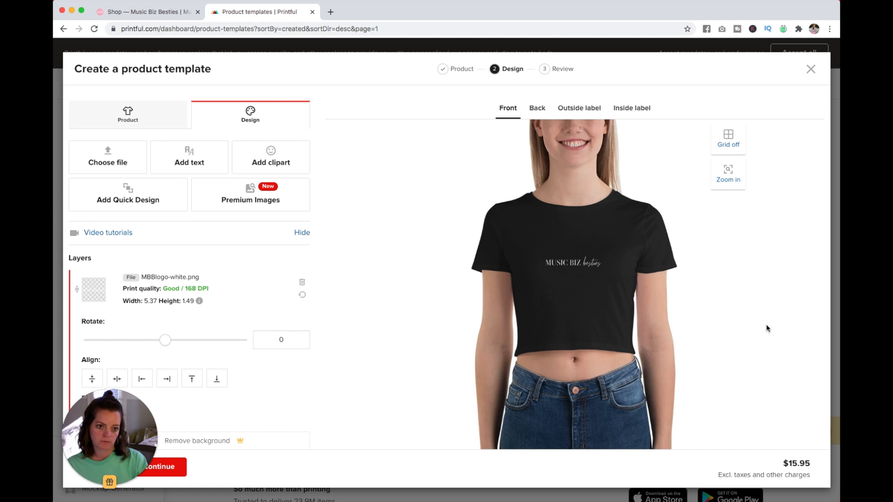
mouse_move(745, 327)
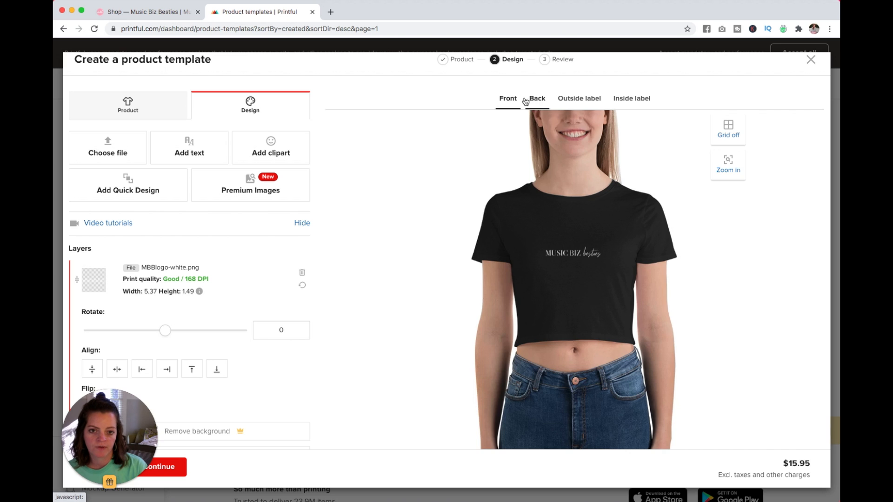
Inspect the Back, Outside label and Inside label areas, leaving them blank.
left_click(537, 98)
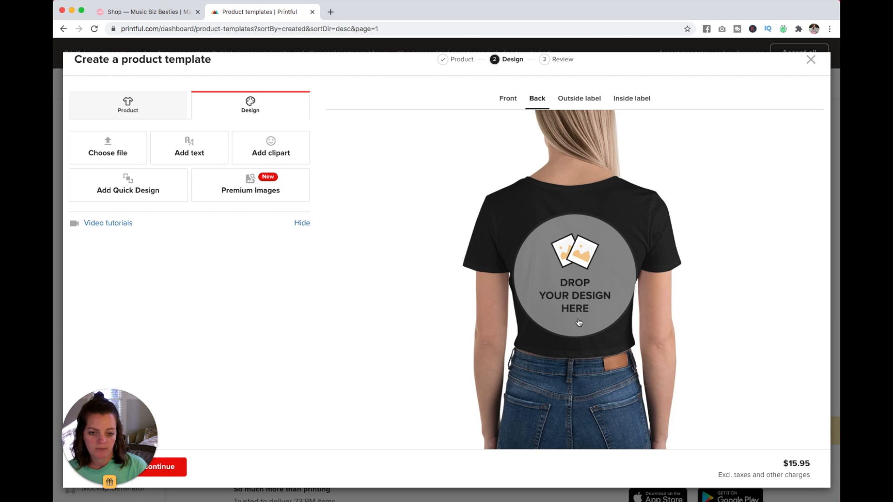
left_click(578, 99)
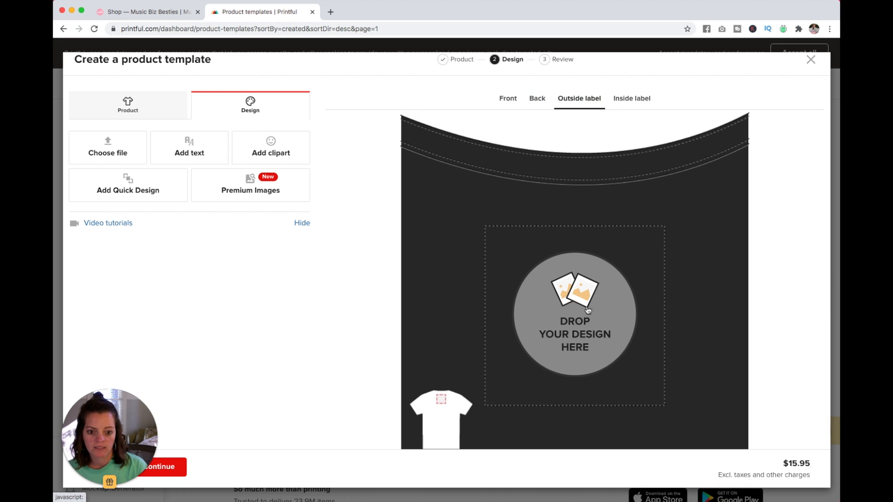
mouse_move(628, 105)
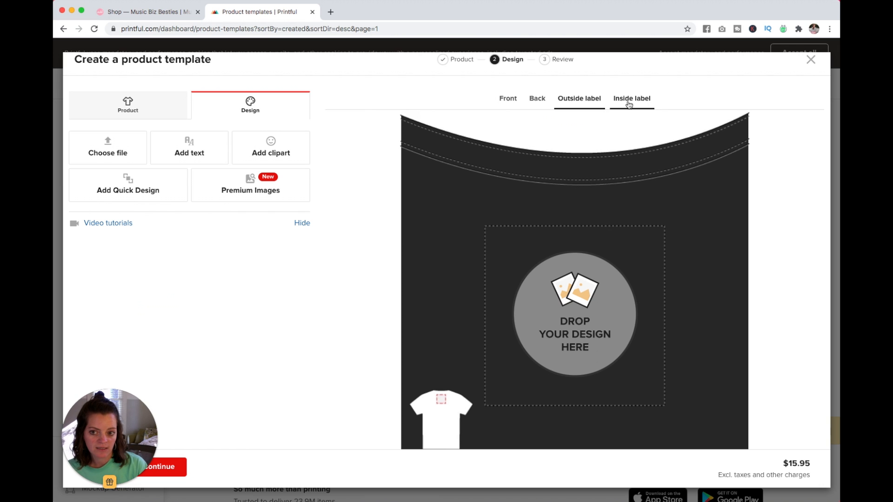
left_click(630, 99)
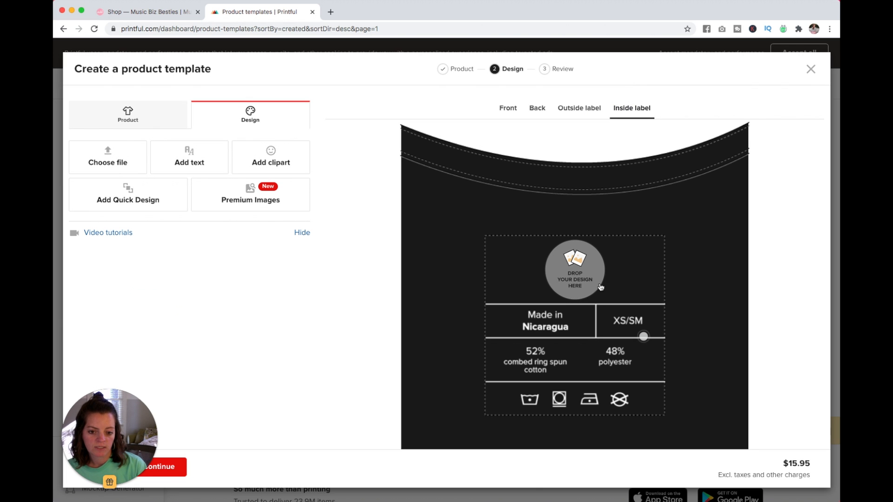
mouse_move(597, 270)
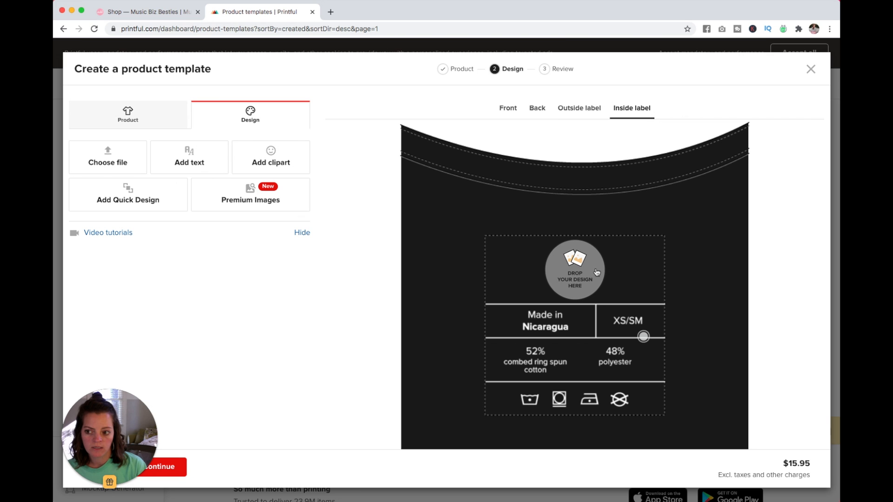
mouse_move(759, 369)
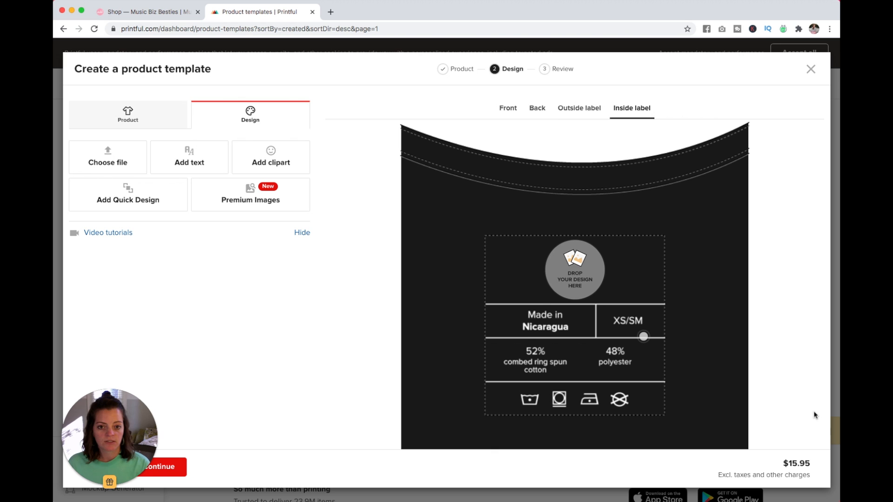
mouse_move(428, 321)
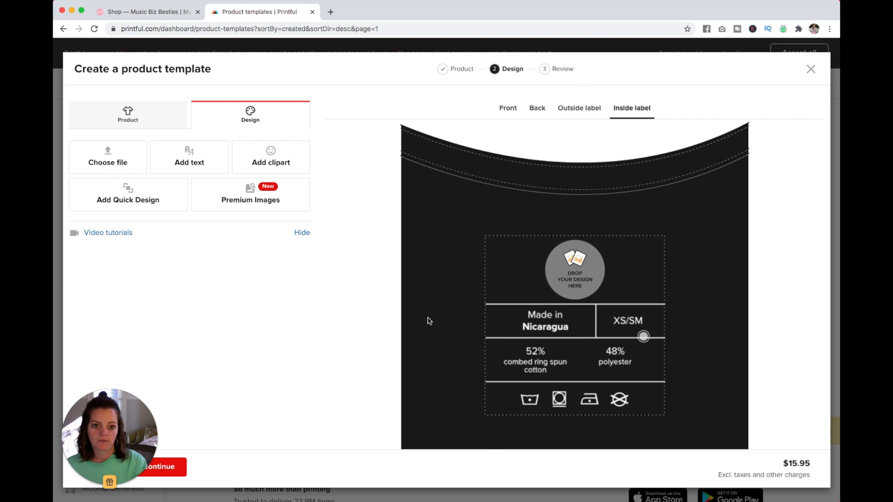
Return to the Front view and continue to the Review step, ready to edit the title.
left_click(507, 108)
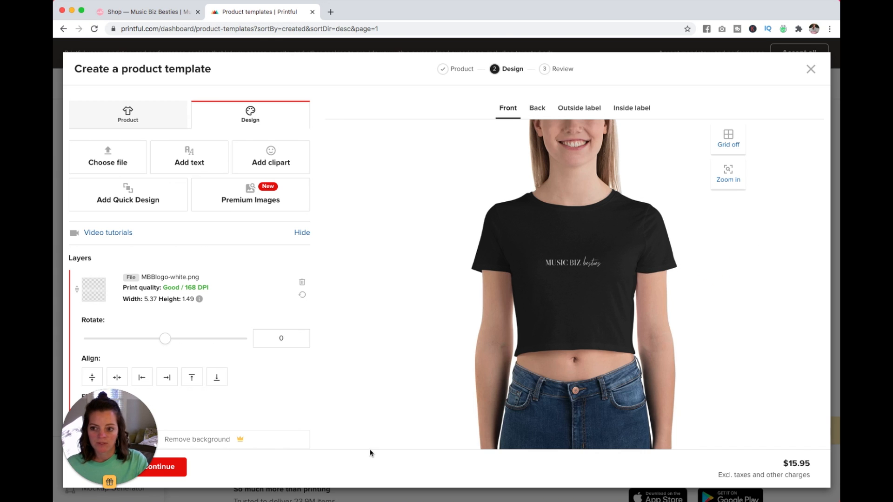
left_click(164, 467)
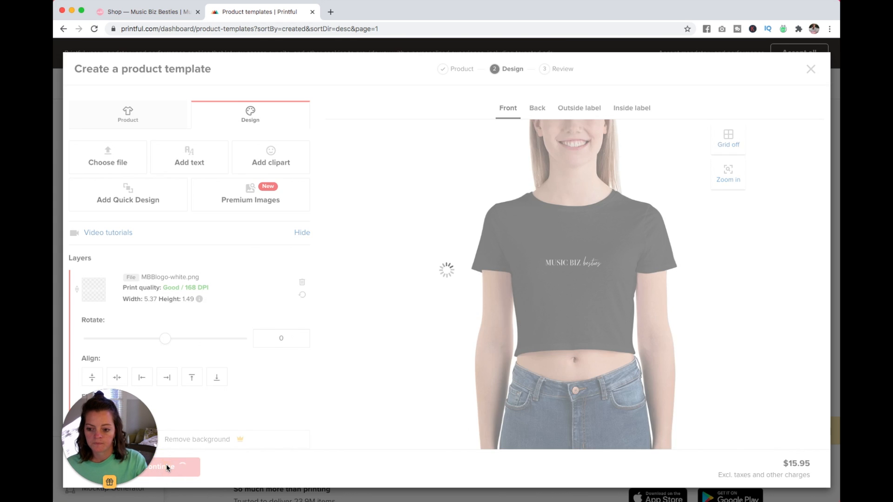
left_click(167, 467)
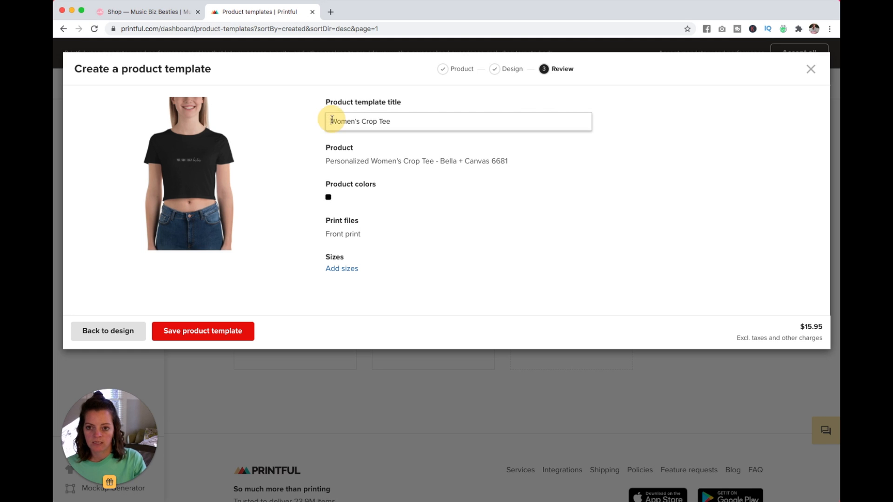
Retitle the template to read Besties Crop Tee.
type("MBB")
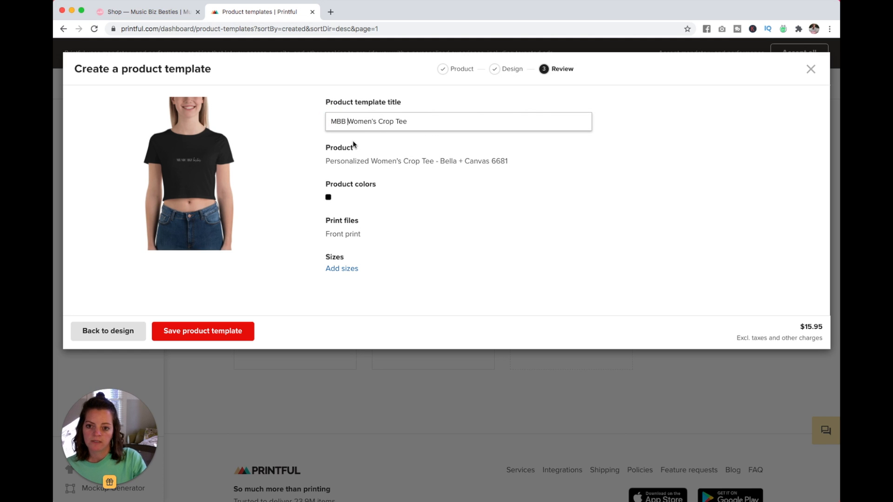
mouse_move(415, 153)
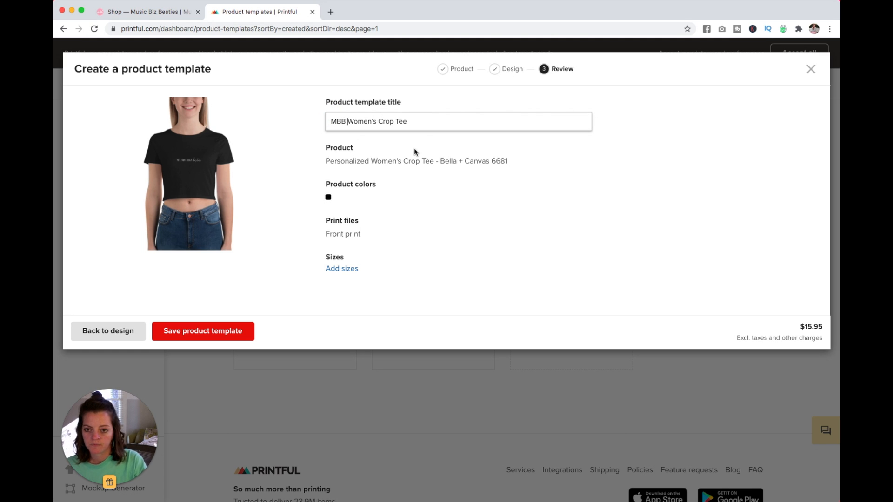
mouse_move(411, 150)
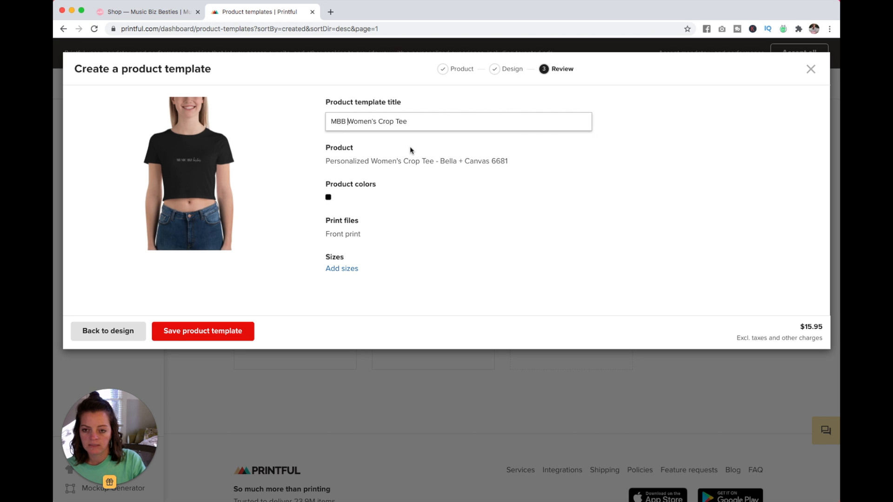
double_click(336, 121)
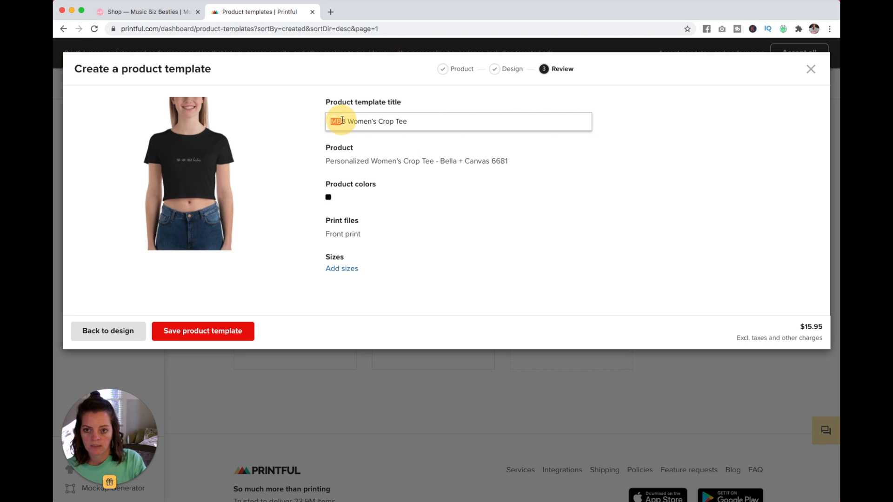
type("Besties")
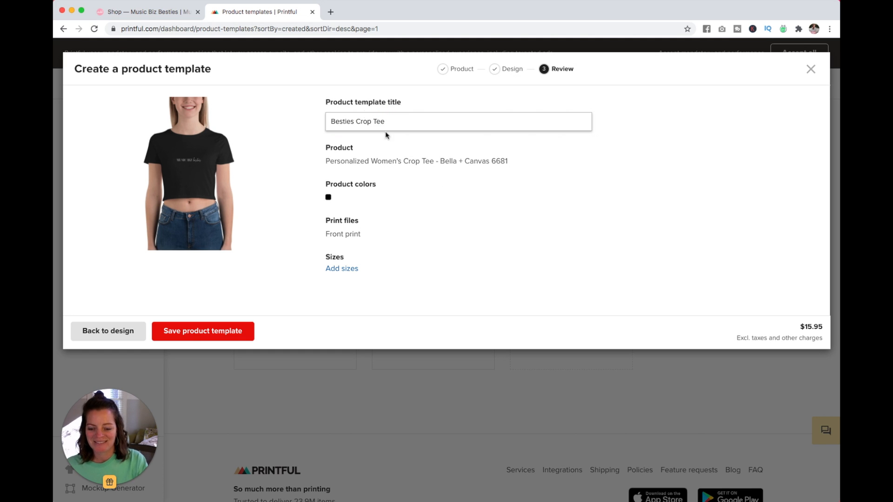
mouse_move(416, 193)
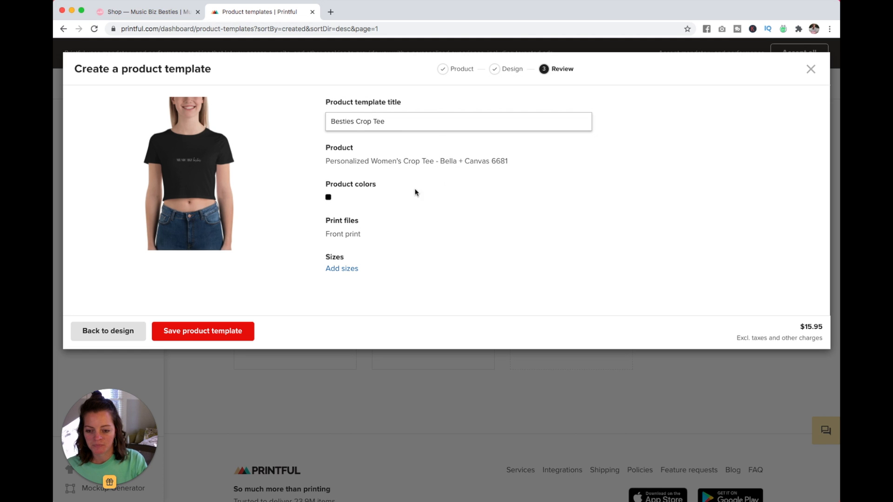
Add the XS/SM and M/L sizes and save the product template.
left_click(342, 268)
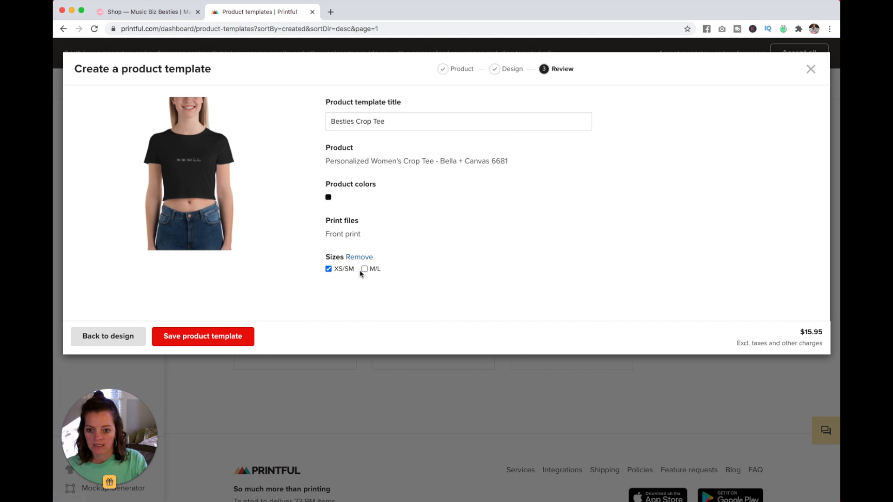
left_click(364, 269)
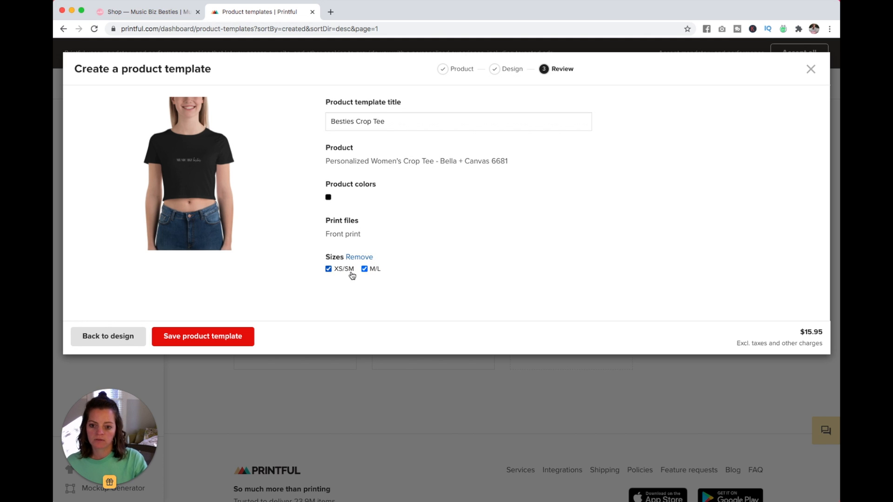
mouse_move(203, 344)
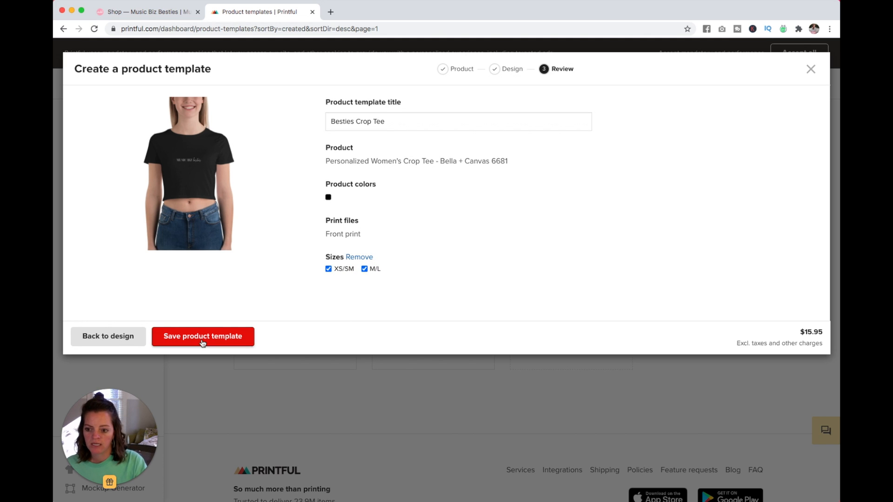
left_click(203, 337)
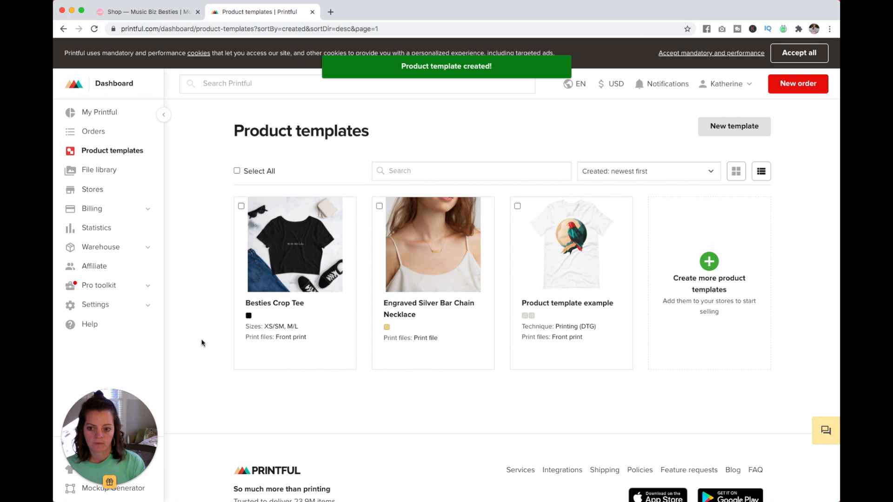
mouse_move(349, 434)
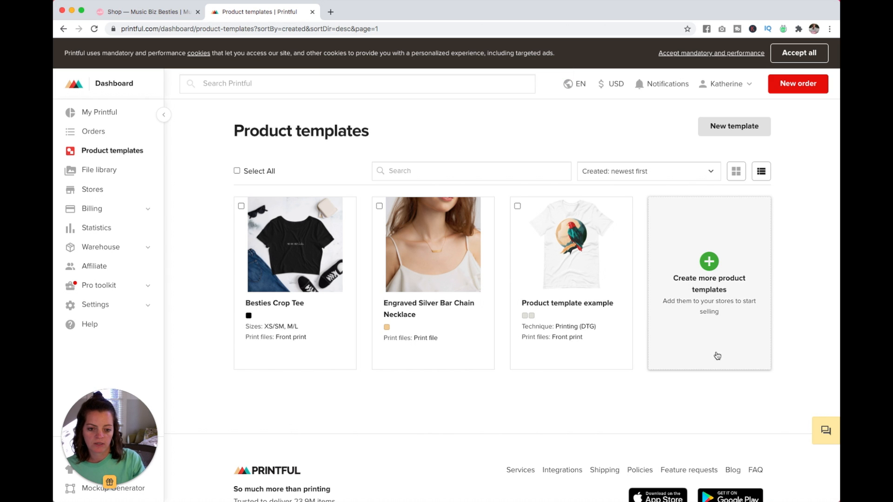
mouse_move(711, 268)
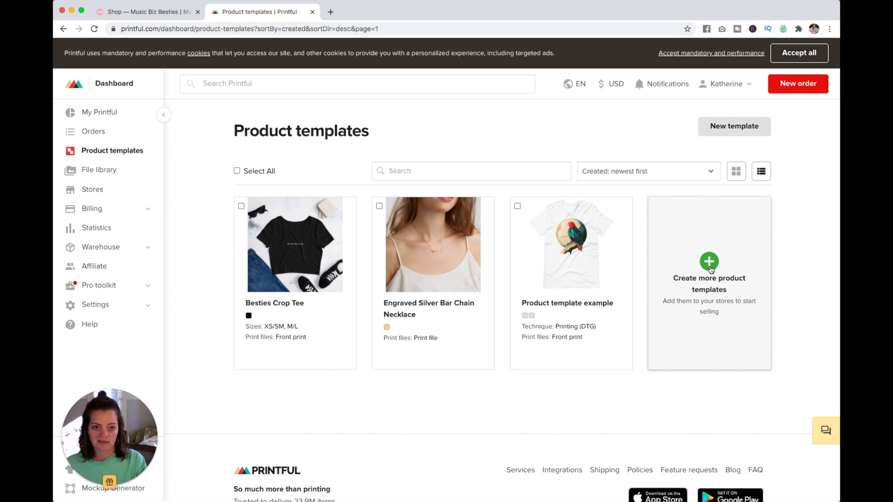
mouse_move(723, 399)
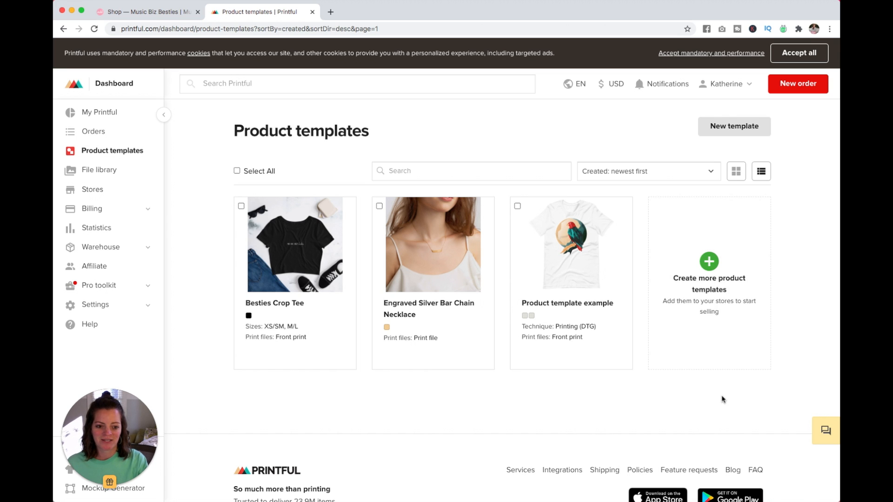
mouse_move(721, 403)
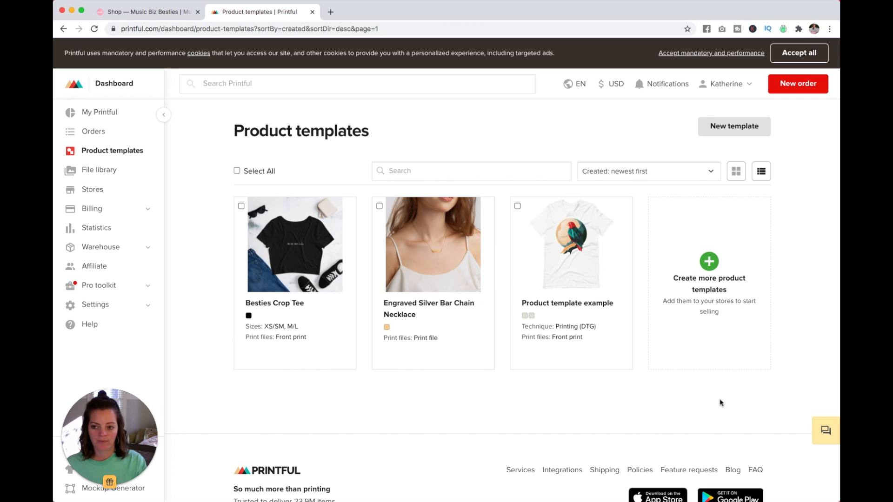
Return to the My Printful dashboard with its getting-started checklist.
left_click(99, 111)
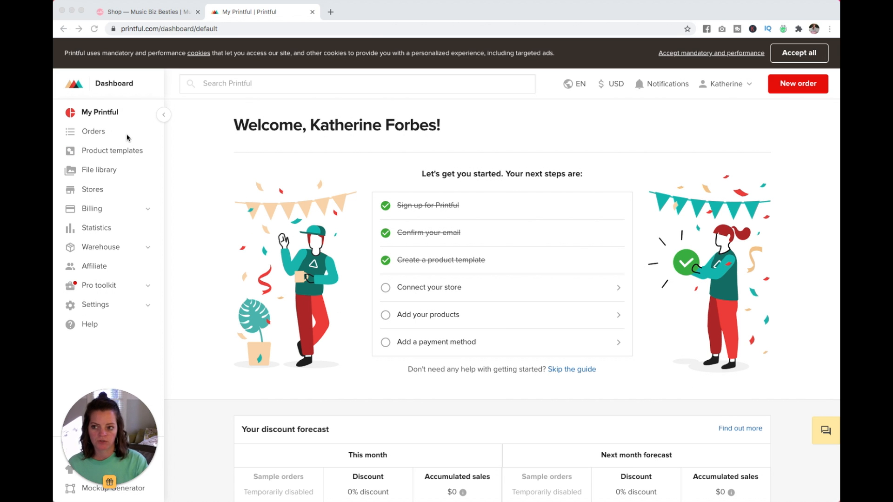
mouse_move(437, 292)
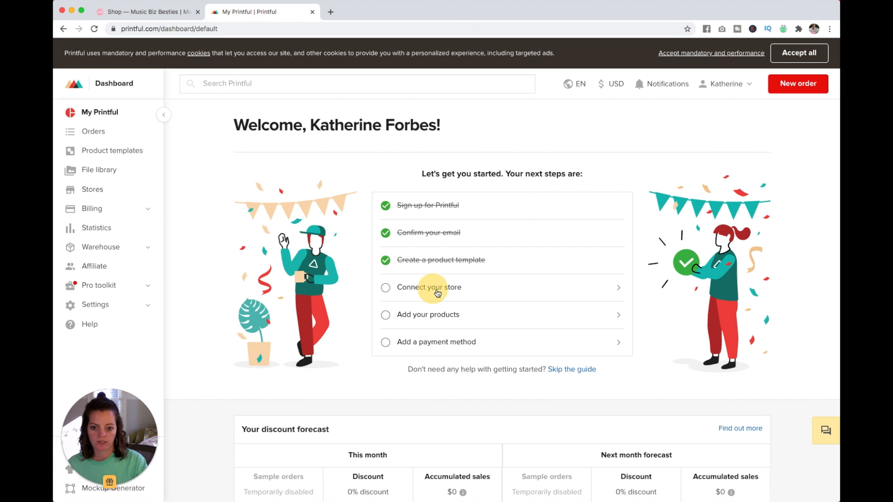
Start connecting a store, choosing Squarespace as the platform, up to its login.
left_click(432, 288)
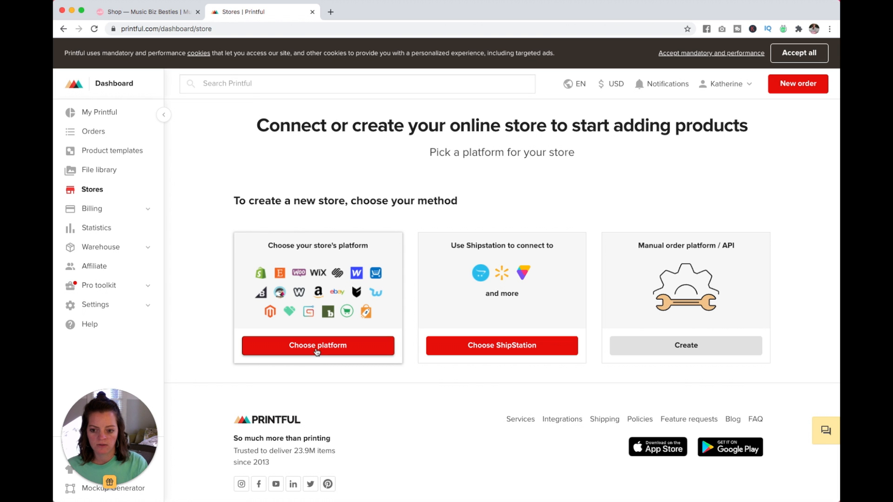
left_click(318, 345)
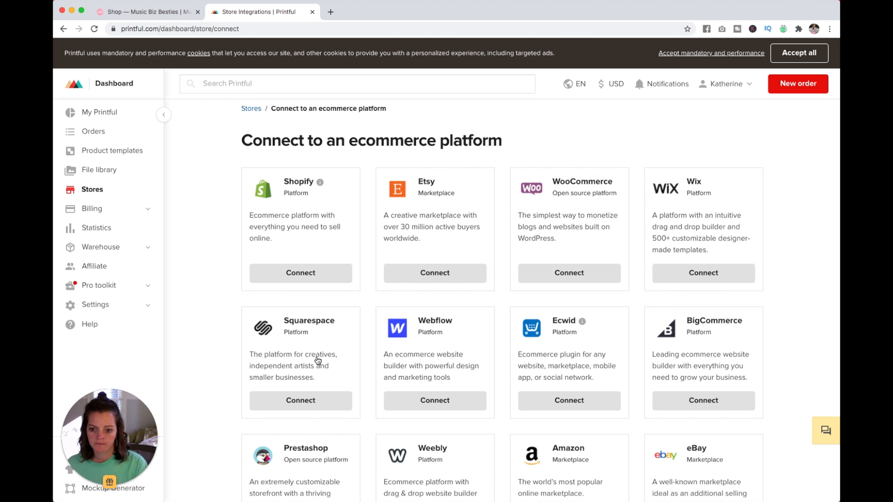
left_click(299, 400)
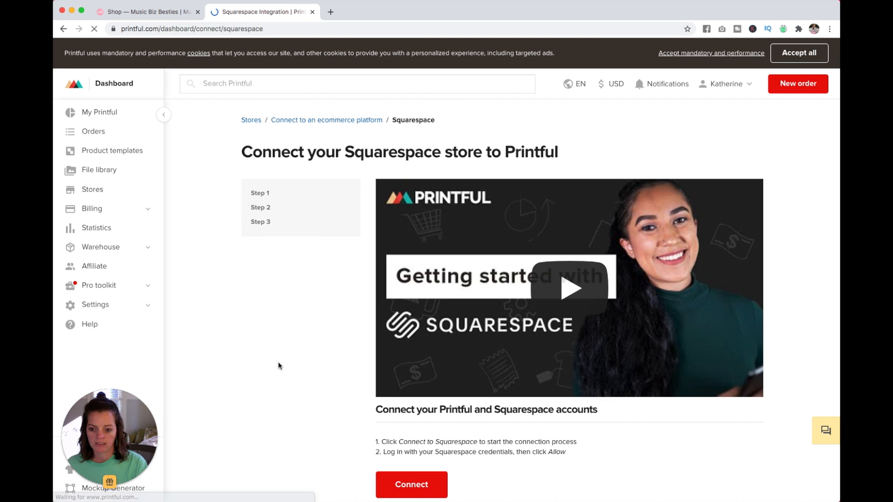
scroll("down", 3)
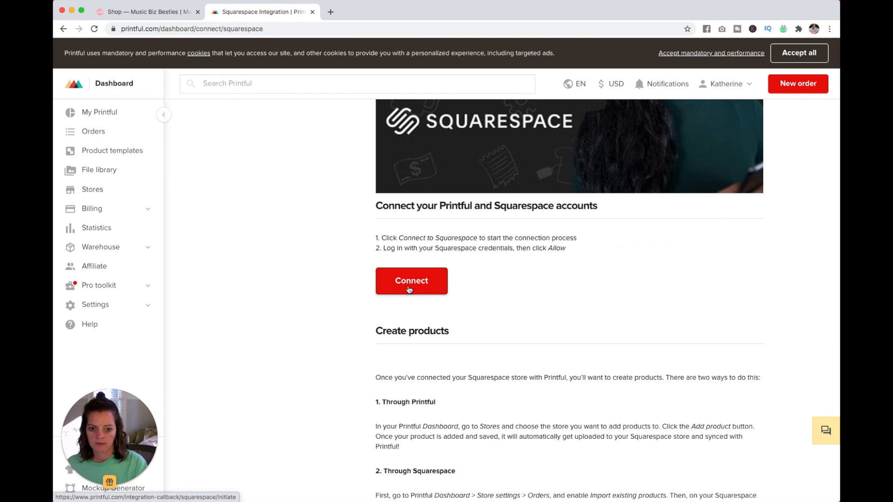
left_click(411, 281)
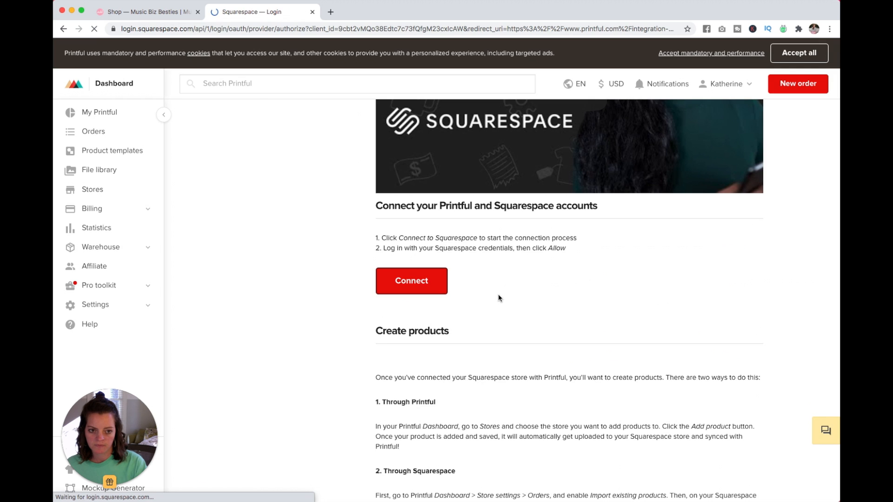
Select the Music Biz Besties site and allow Printful the requested permissions.
left_click(411, 281)
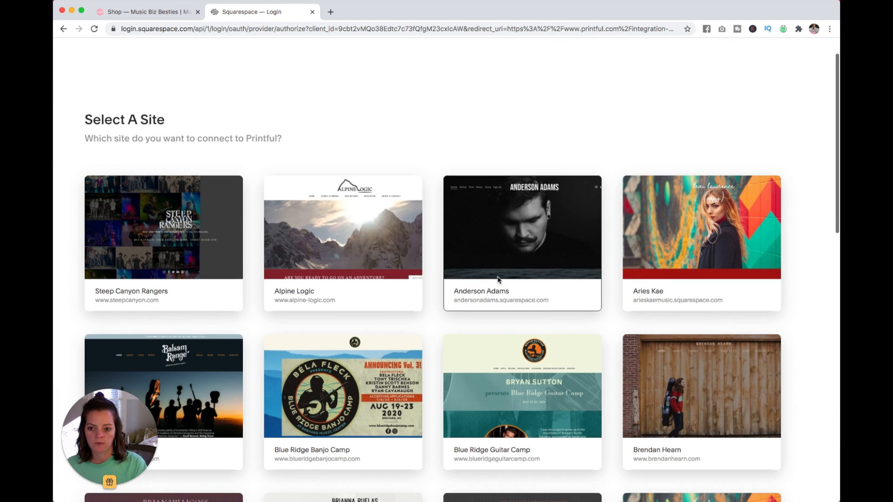
scroll("down", 3)
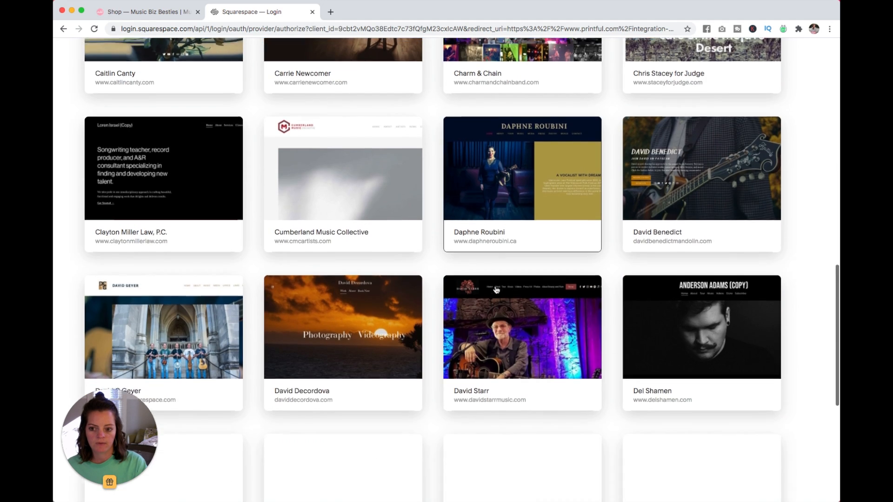
scroll("down", 3)
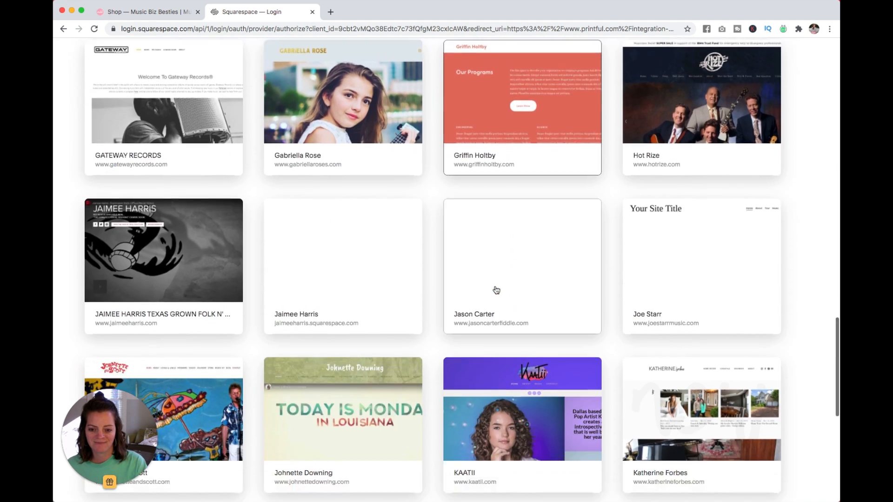
scroll("down", 3)
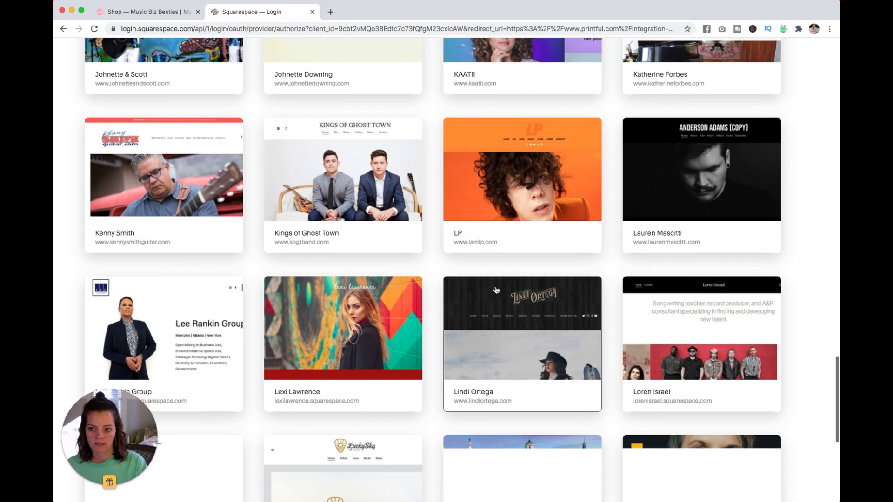
scroll("down", 3)
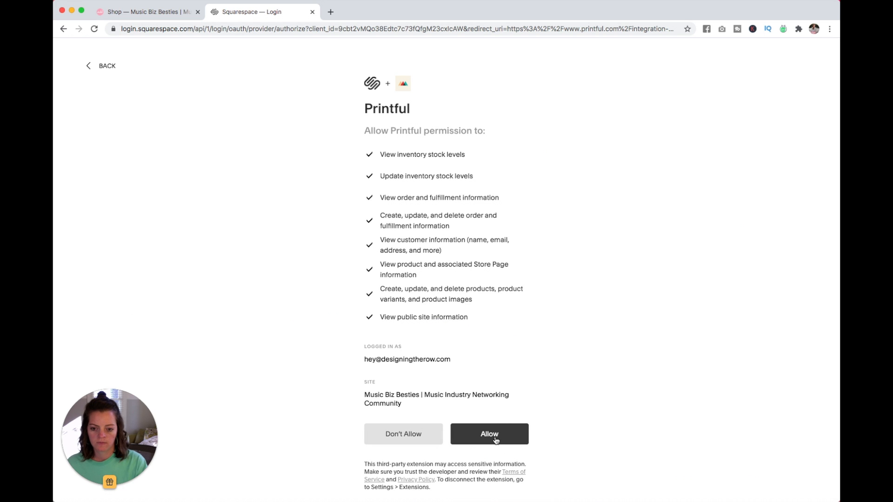
left_click(489, 433)
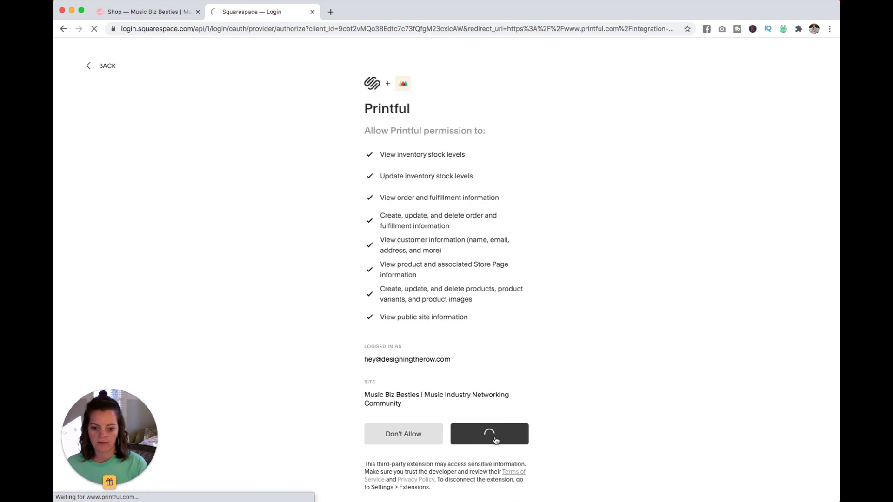
left_click(490, 434)
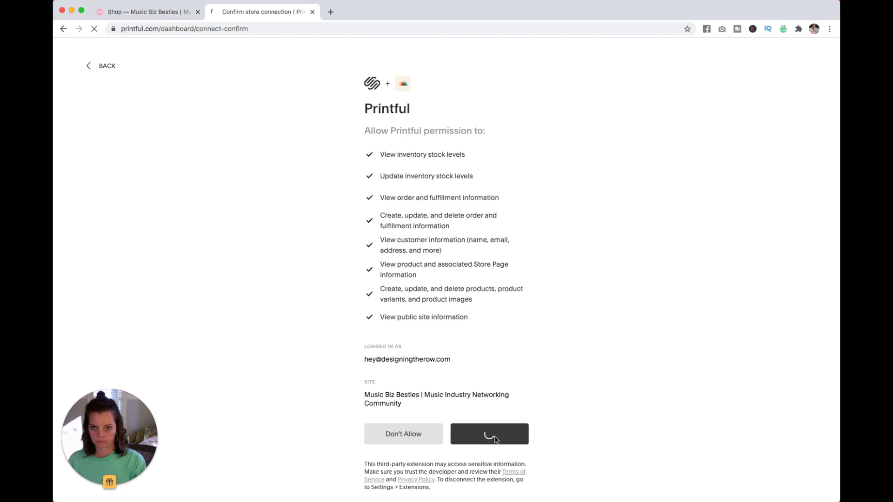
Sign in with the prefilled credentials so the Music Biz Besties store connects to Printful.
left_click(489, 434)
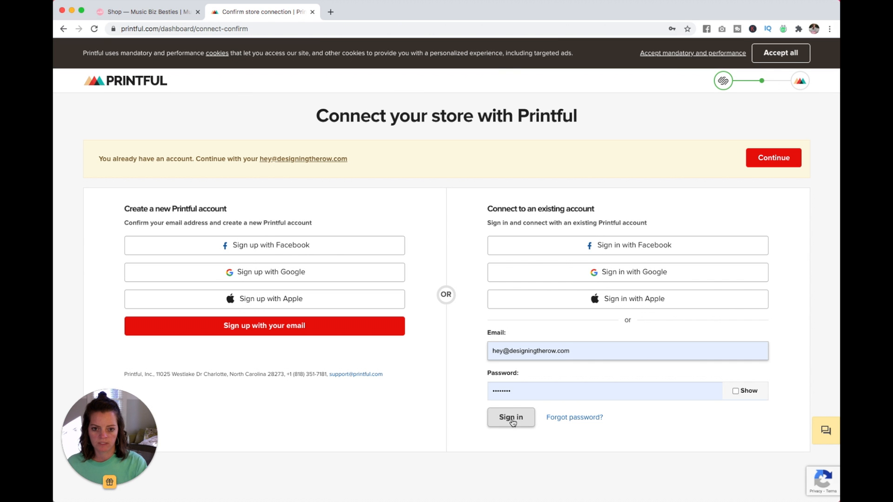
left_click(511, 417)
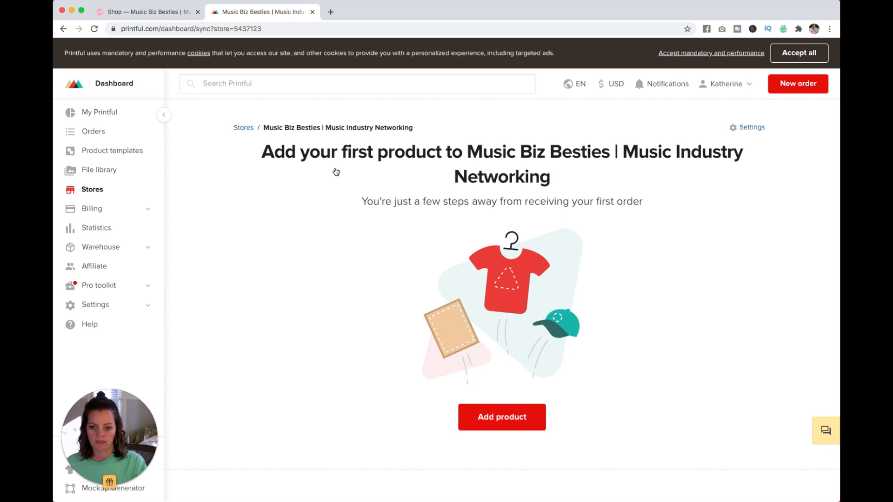
mouse_move(493, 422)
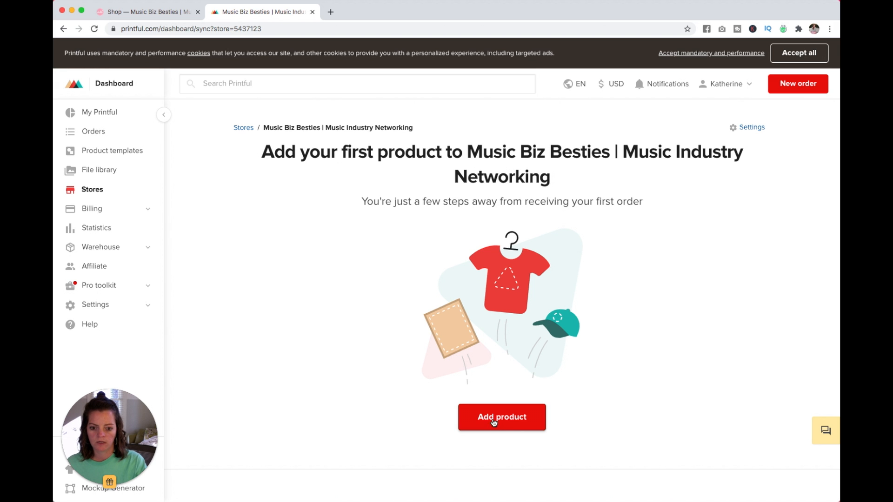
Add a product from My product templates, choosing Besties Crop Tee, and continue to mockups.
left_click(502, 417)
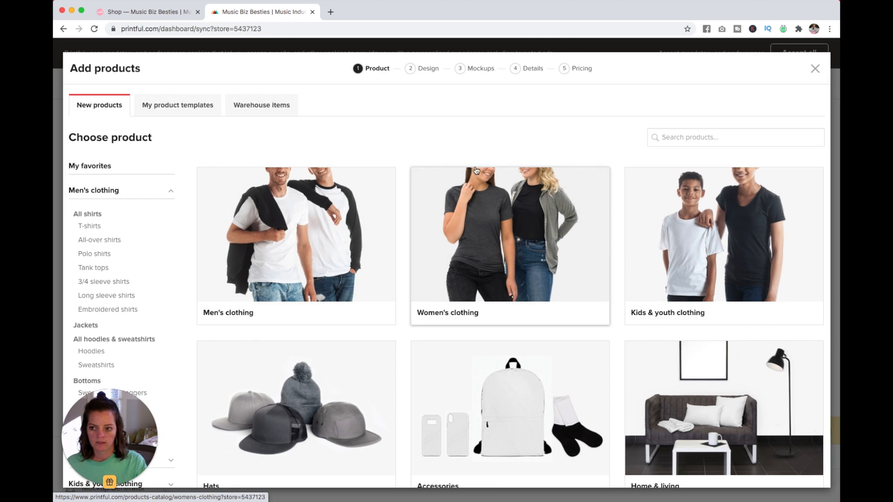
left_click(176, 105)
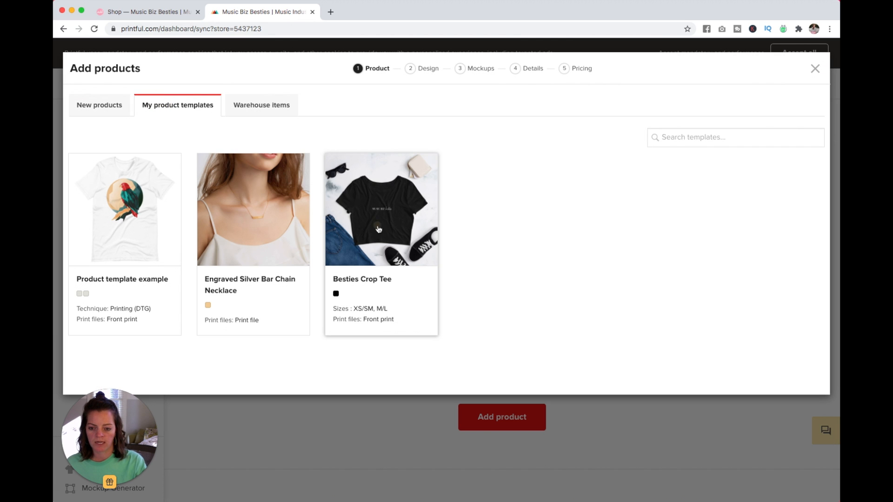
left_click(381, 217)
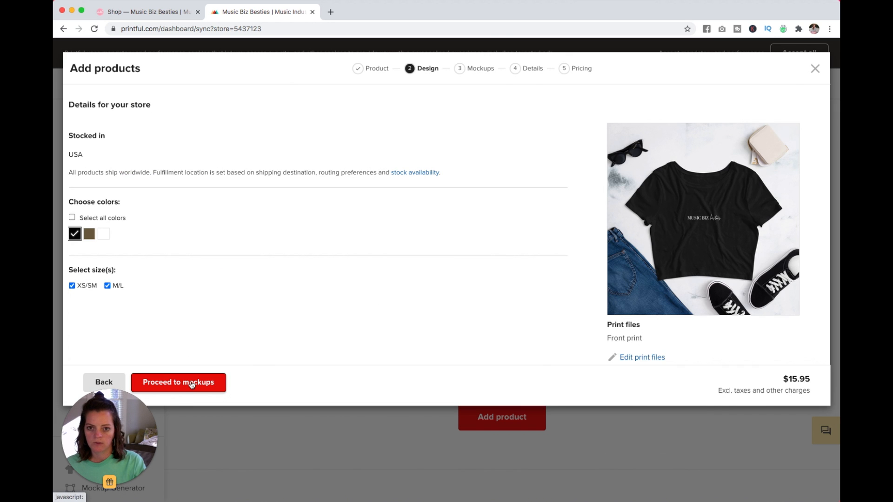
left_click(179, 382)
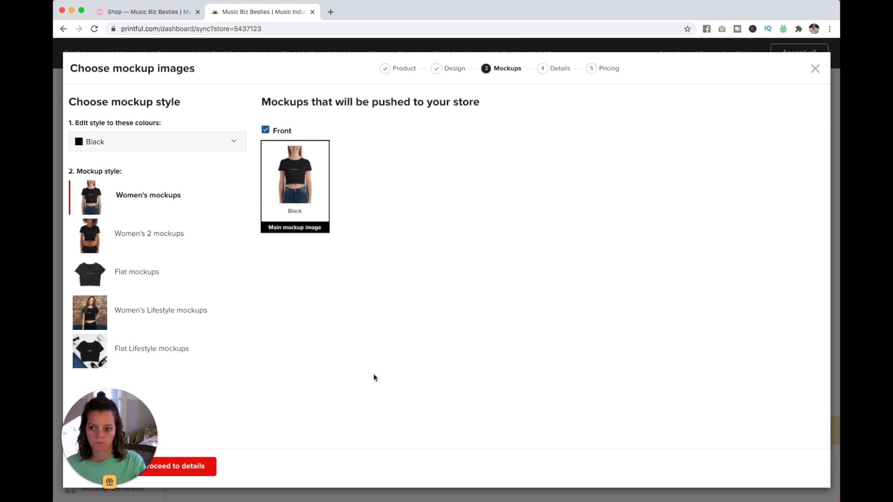
mouse_move(148, 244)
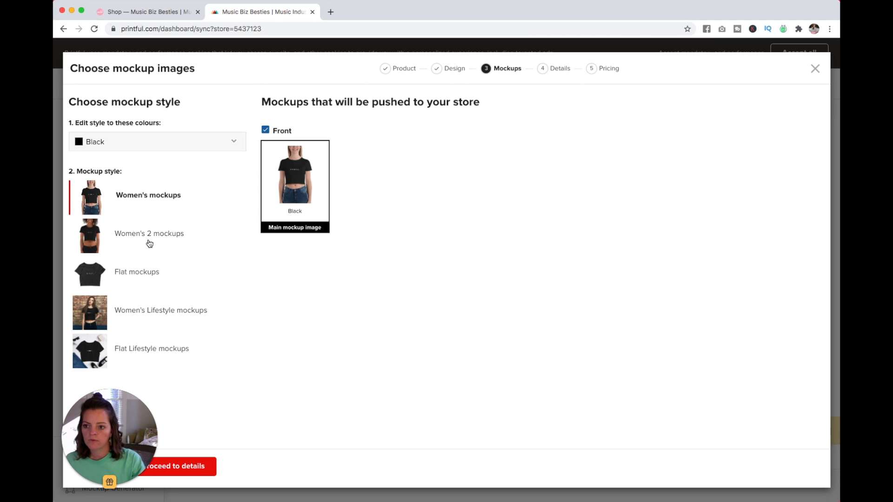
Preview Women's 2 and Flat Lifestyle styles, then keep Flat mockups as the main image.
left_click(149, 235)
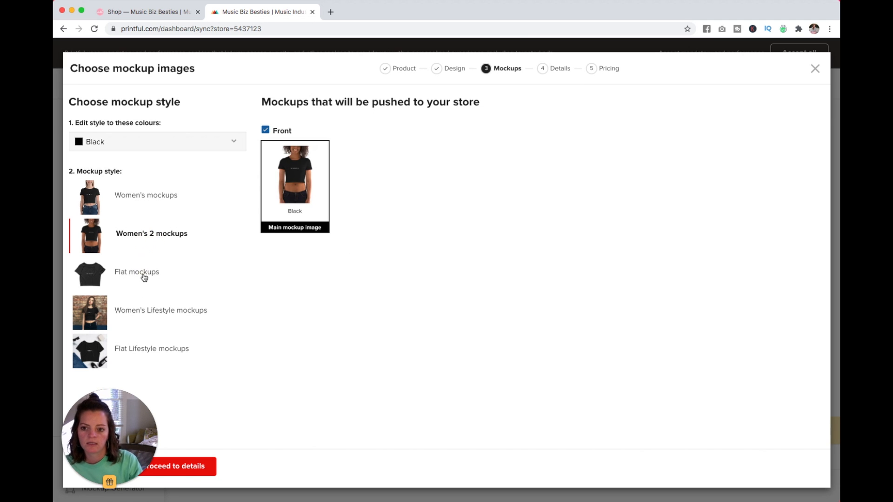
left_click(160, 311)
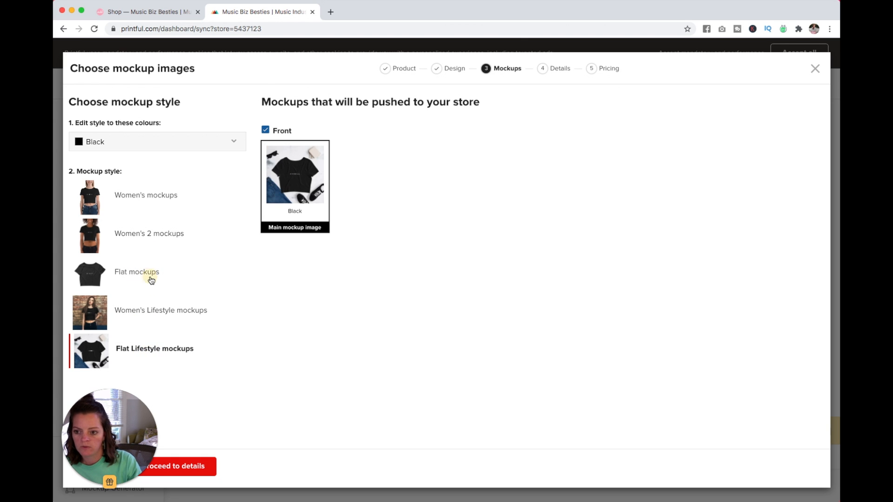
left_click(136, 271)
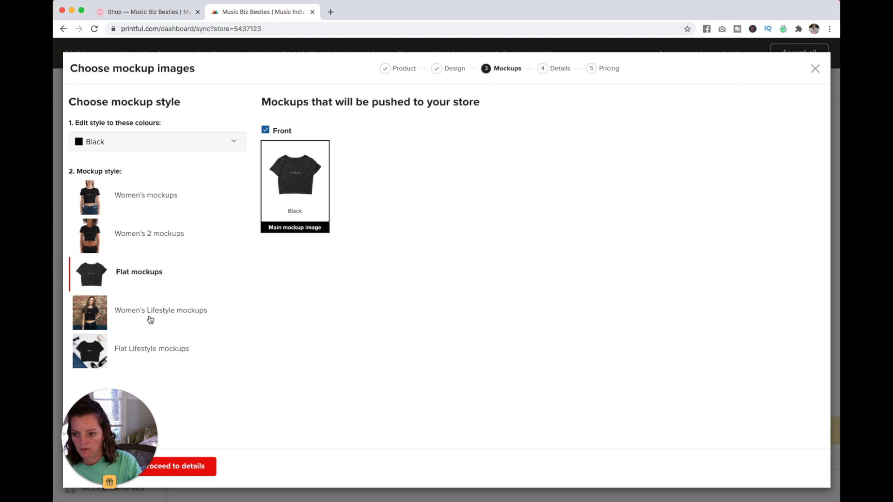
mouse_move(143, 246)
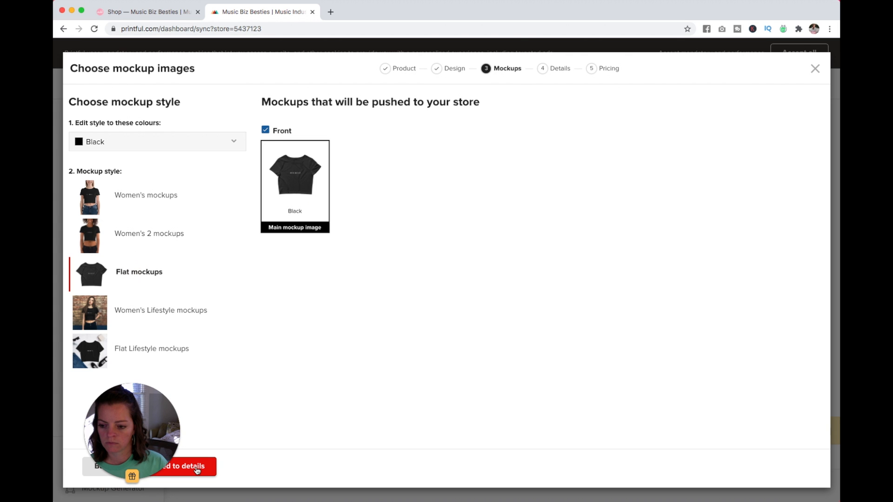
Trim the tee's description to a single comfort sentence on the details step.
left_click(192, 467)
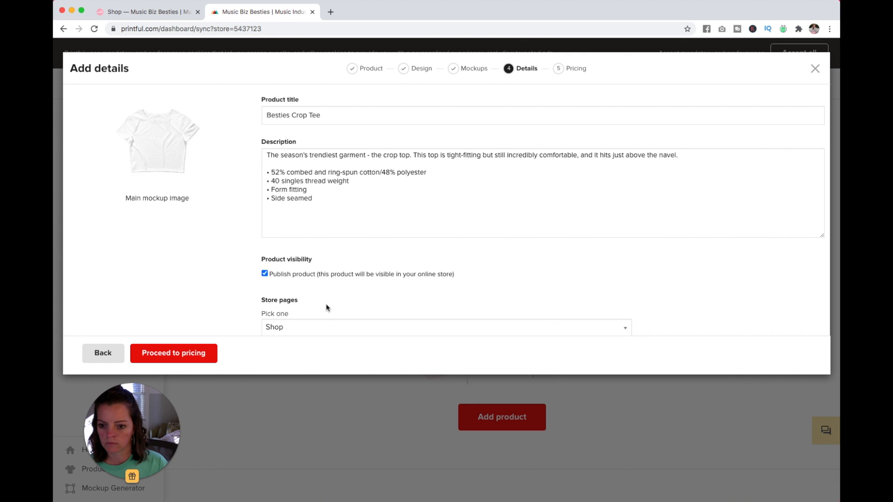
mouse_move(502, 246)
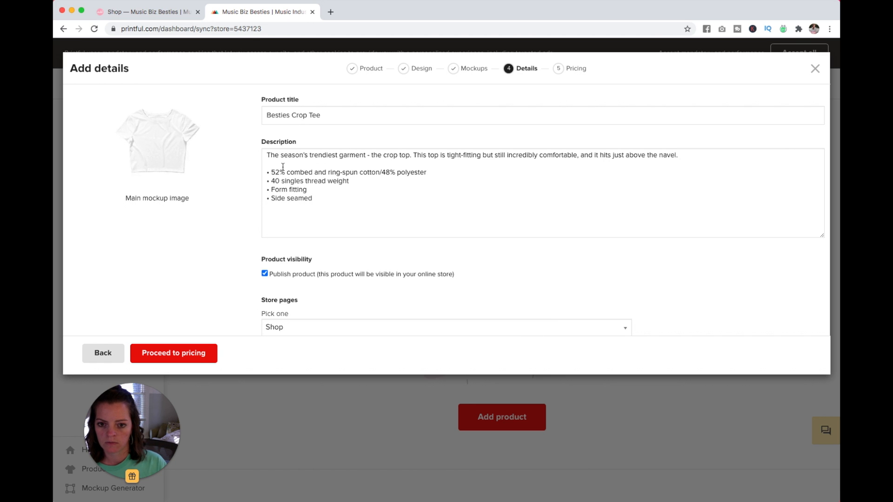
mouse_move(421, 154)
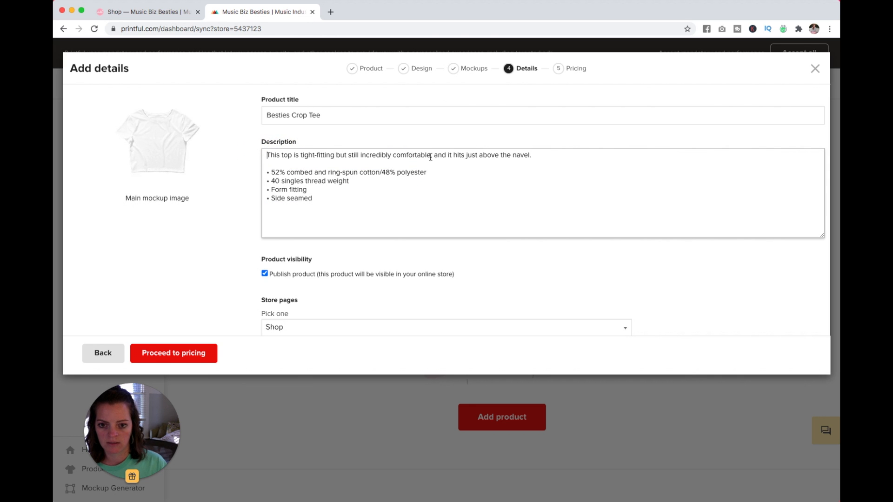
key("Backspace")
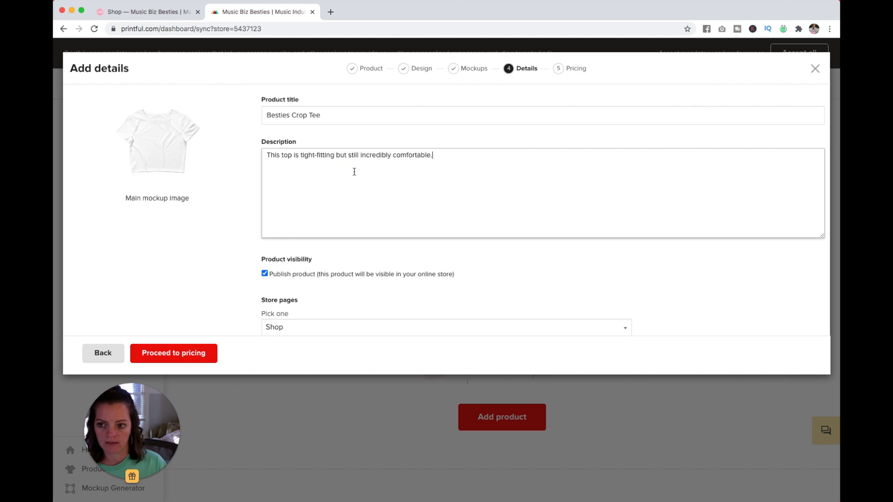
mouse_move(292, 263)
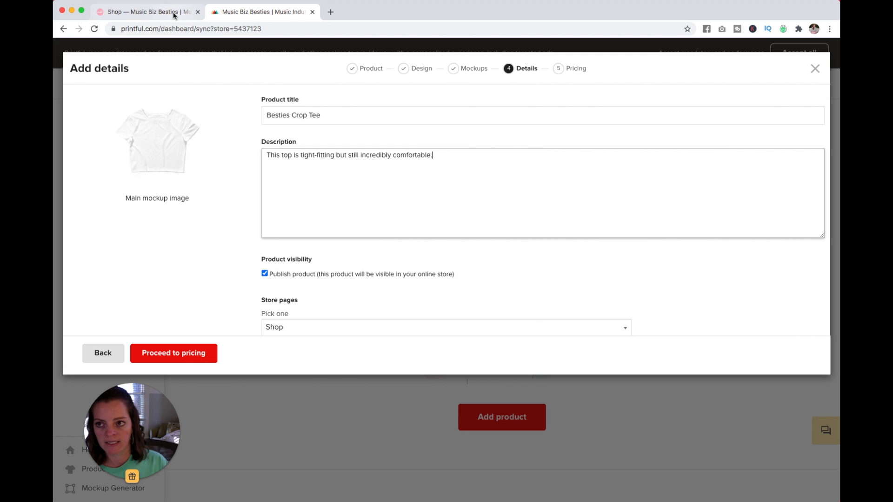
Check the Squarespace Shop page briefly, then move the tee on to the pricing step.
left_click(139, 12)
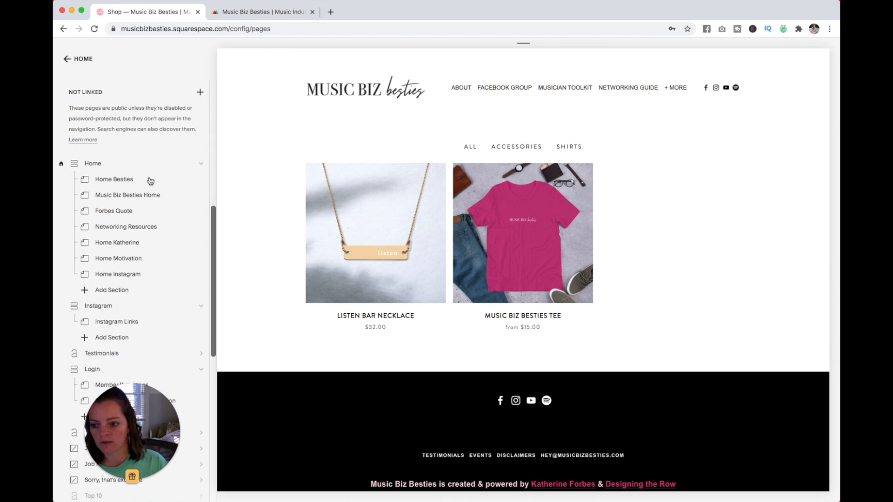
scroll("down", 3)
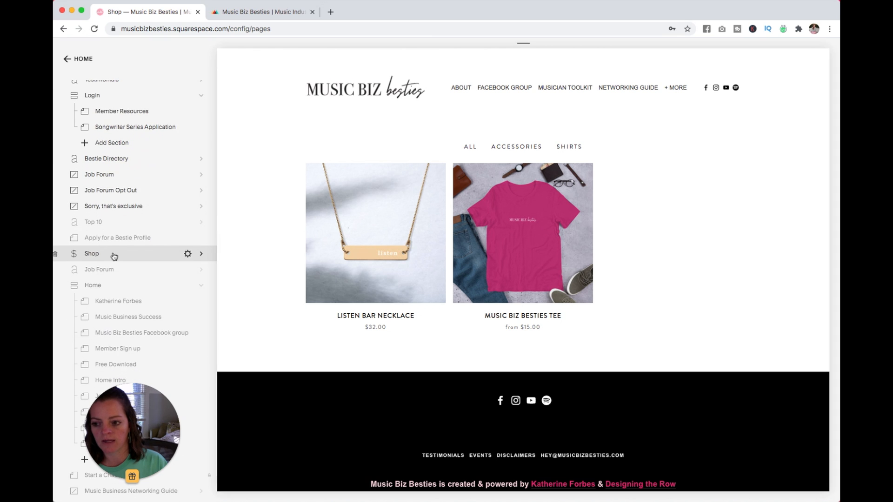
left_click(264, 12)
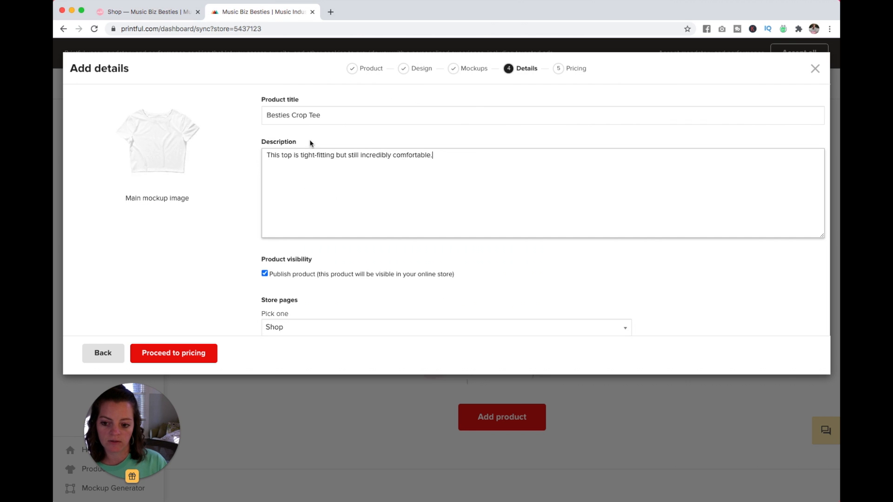
mouse_move(175, 359)
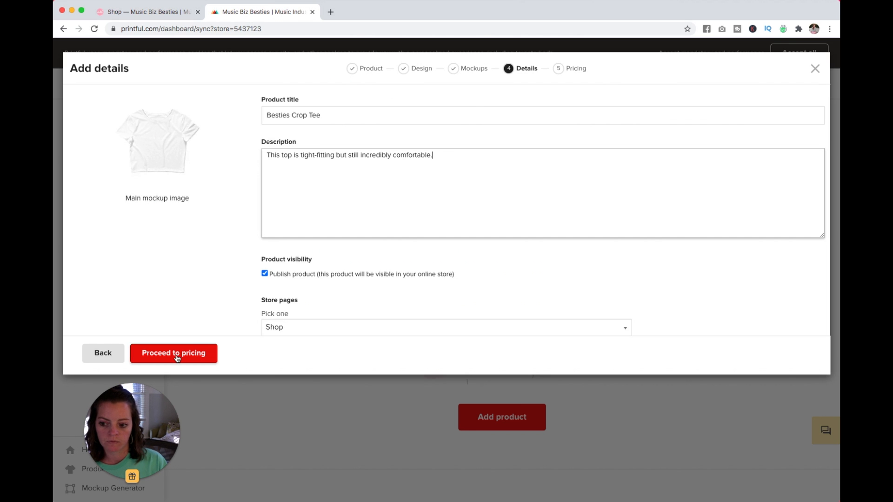
left_click(173, 354)
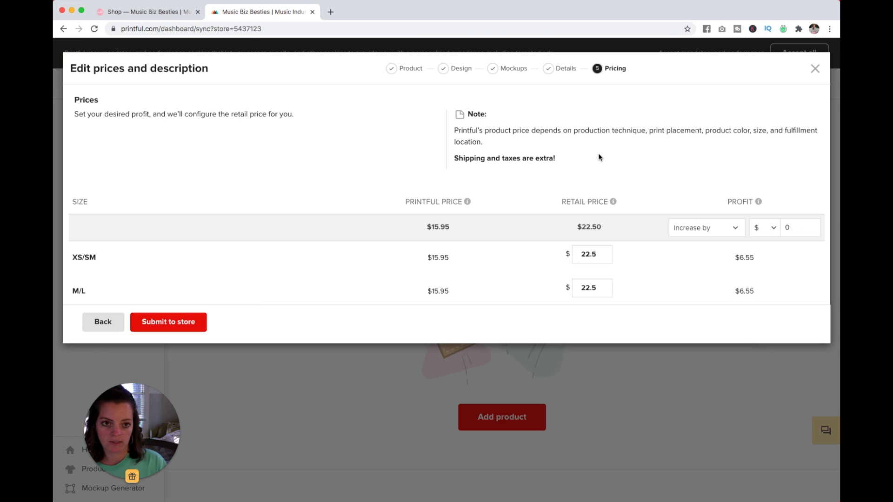
mouse_move(585, 235)
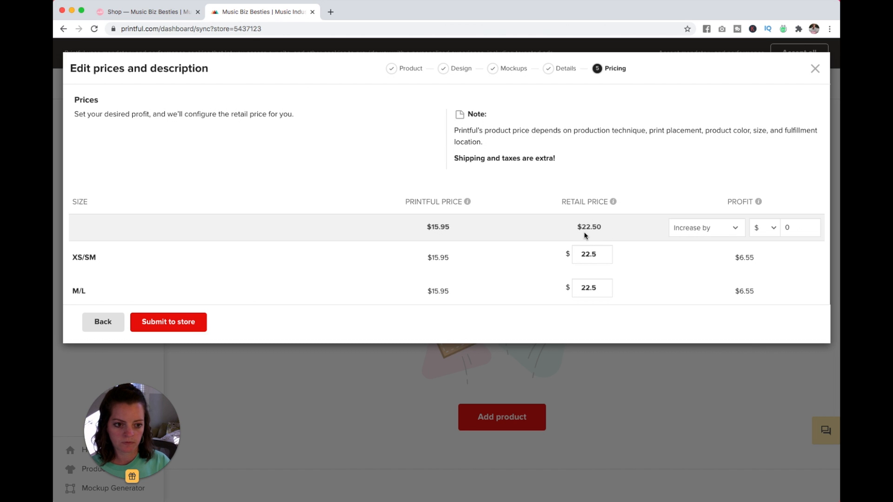
mouse_move(694, 232)
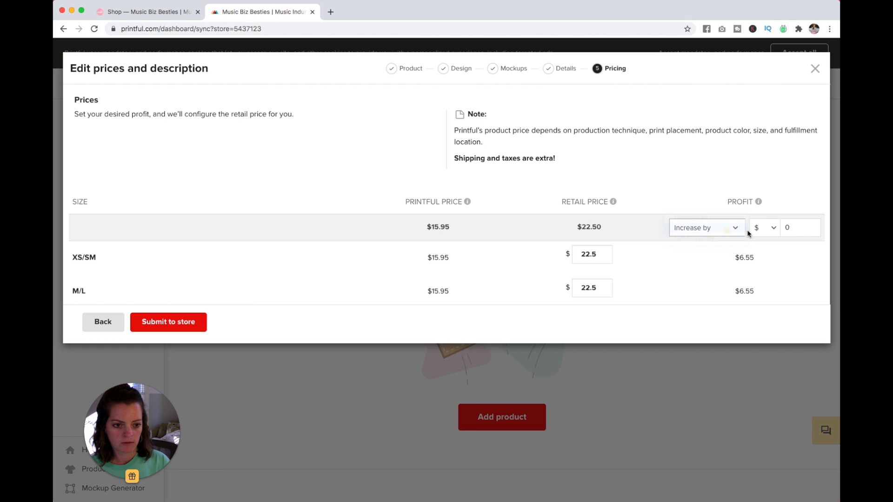
Try Profit 'Change to' and 'Increase by' in dollars, ending back at $22.50 retail for both sizes.
left_click(707, 227)
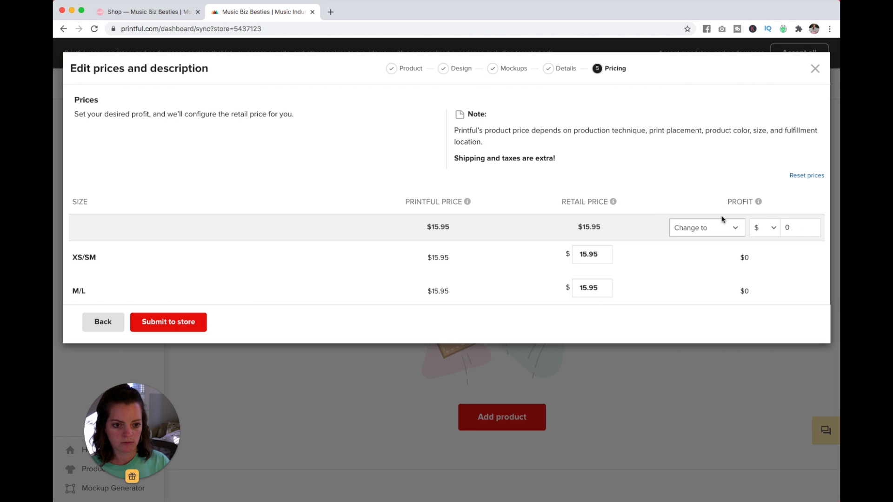
left_click(764, 227)
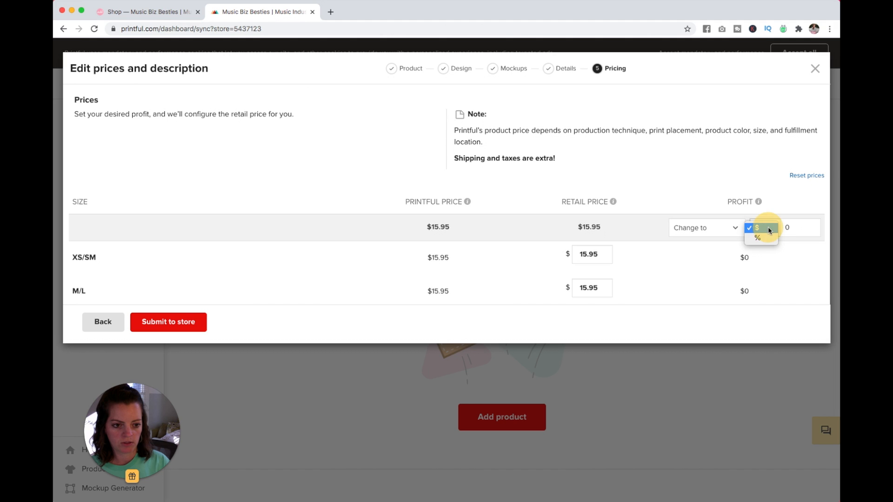
left_click(759, 227)
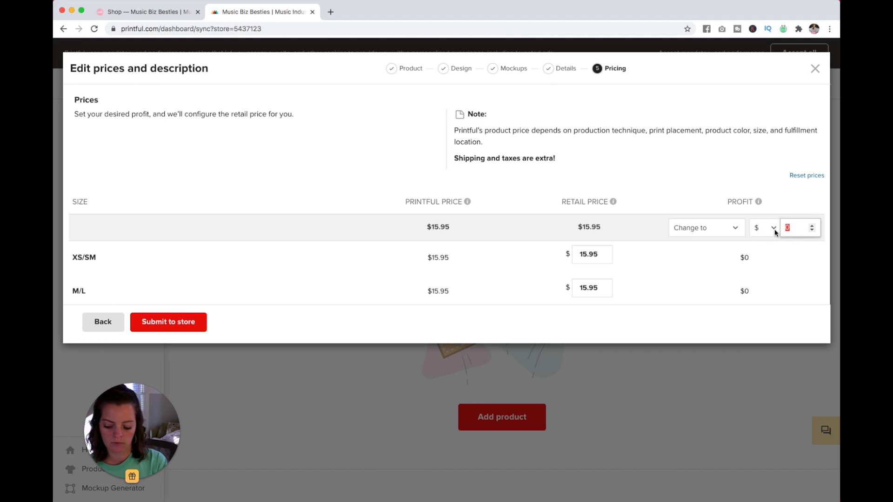
type("25")
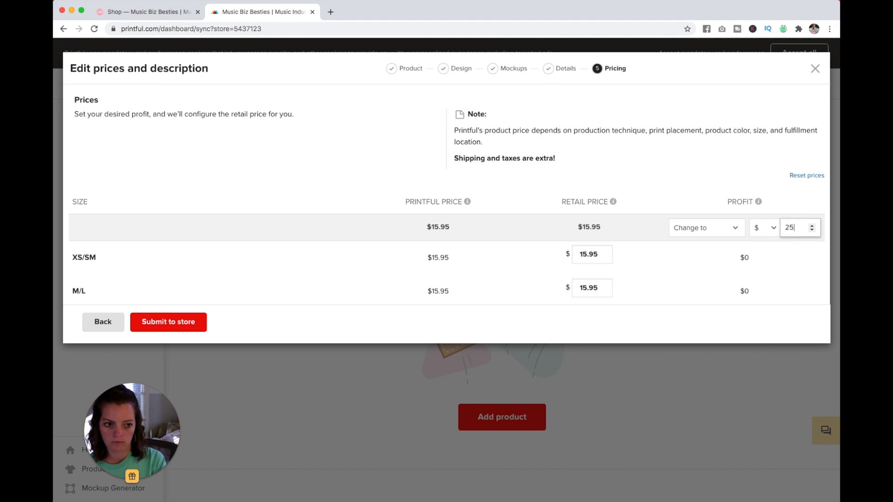
key("Backspace")
type("2")
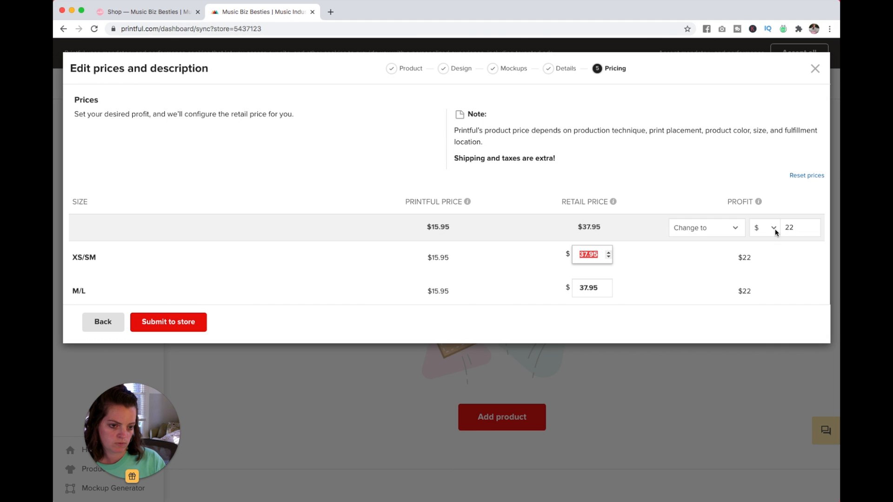
left_click(706, 227)
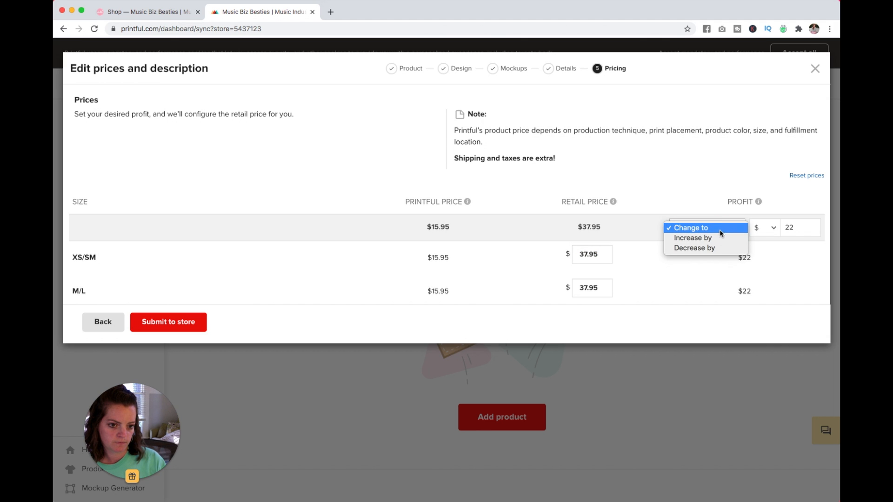
left_click(693, 238)
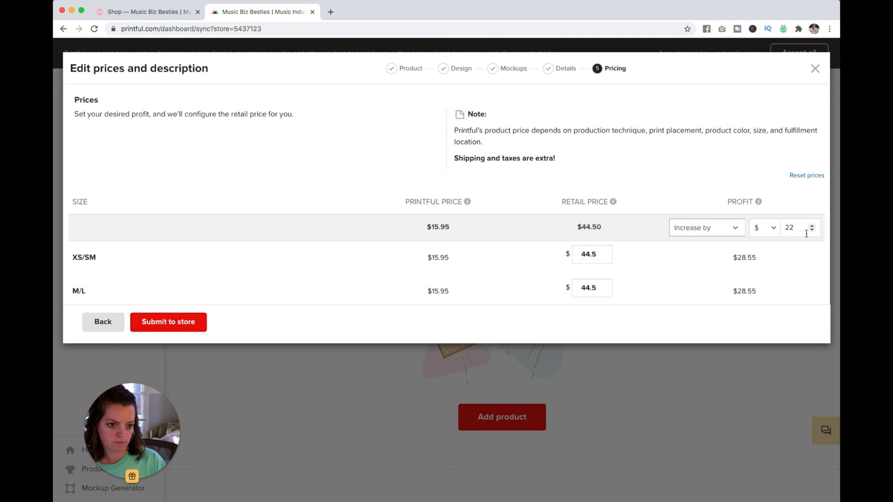
left_click(797, 227)
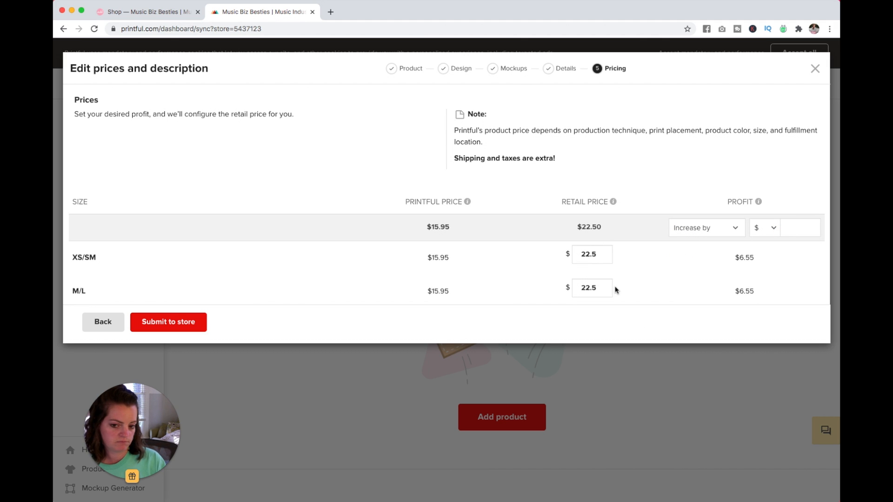
mouse_move(627, 290)
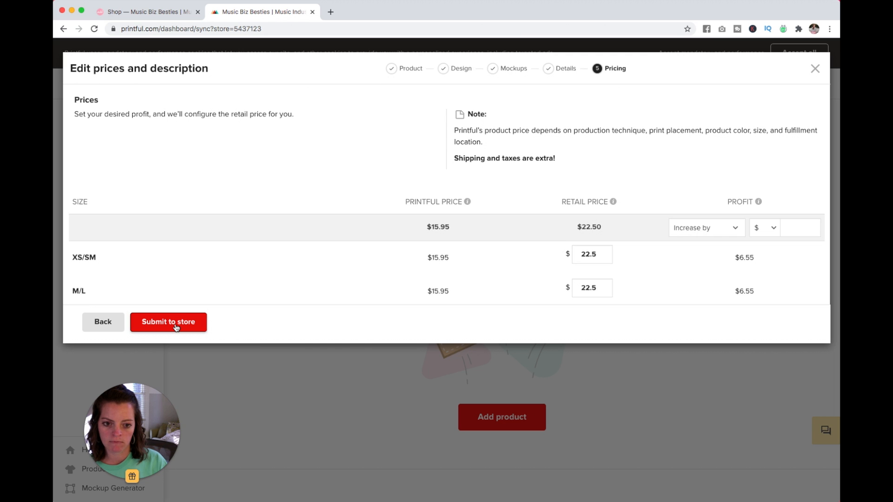
Submit the priced Besties Crop Tee to the store.
left_click(168, 322)
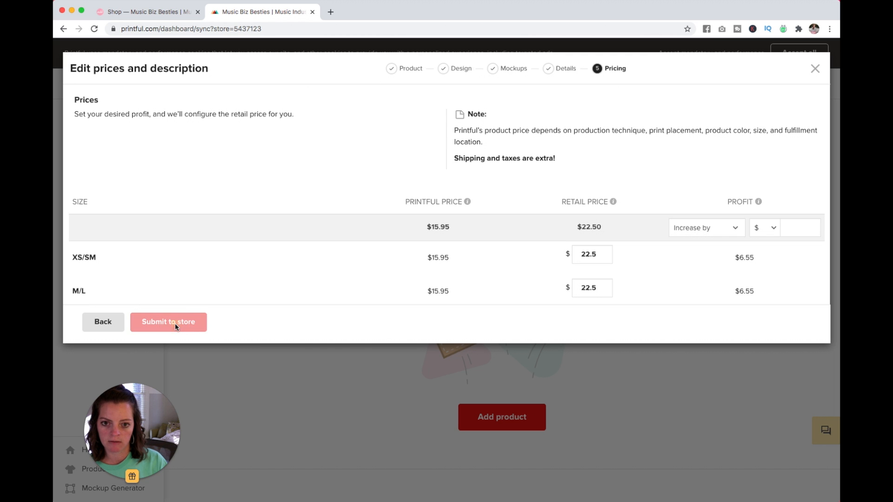
Scroll Printful's store list to confirm the Besties Crop Tee shows as synced.
left_click(168, 321)
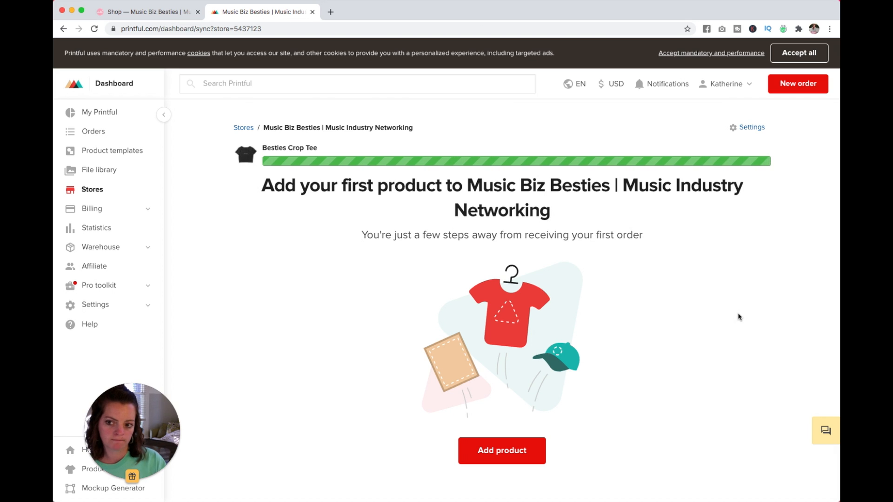
mouse_move(733, 323)
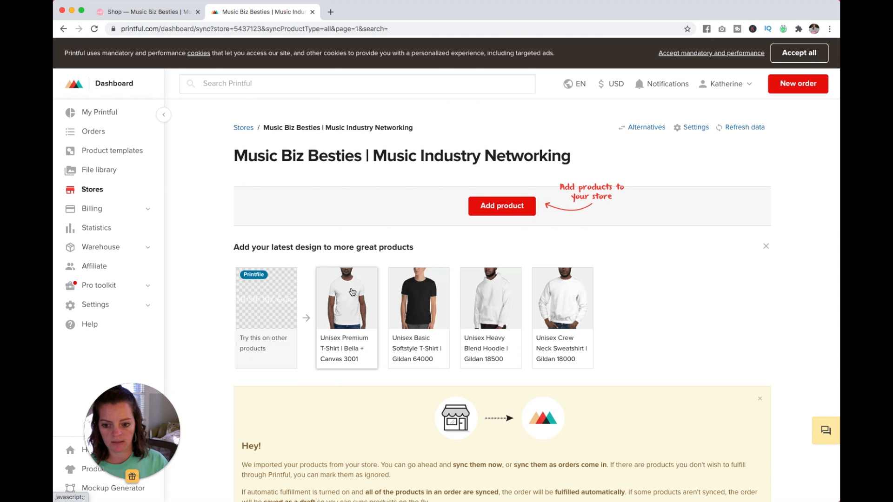
scroll("down", 3)
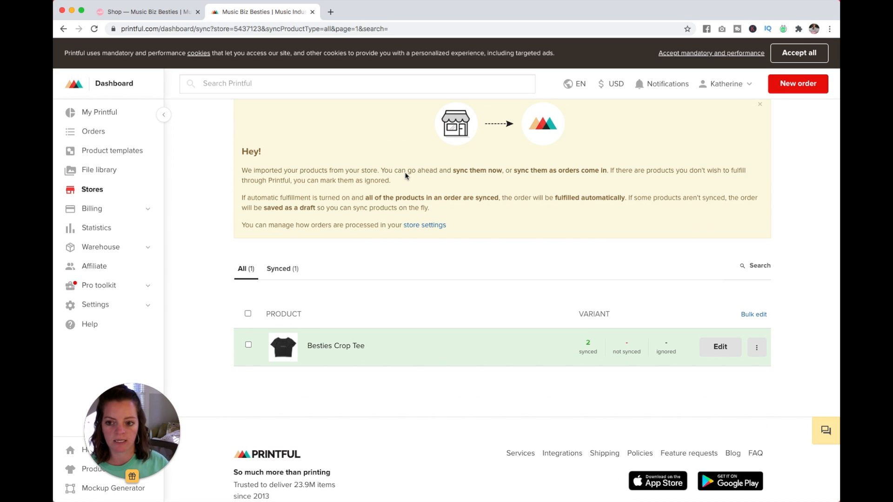
scroll("down", 3)
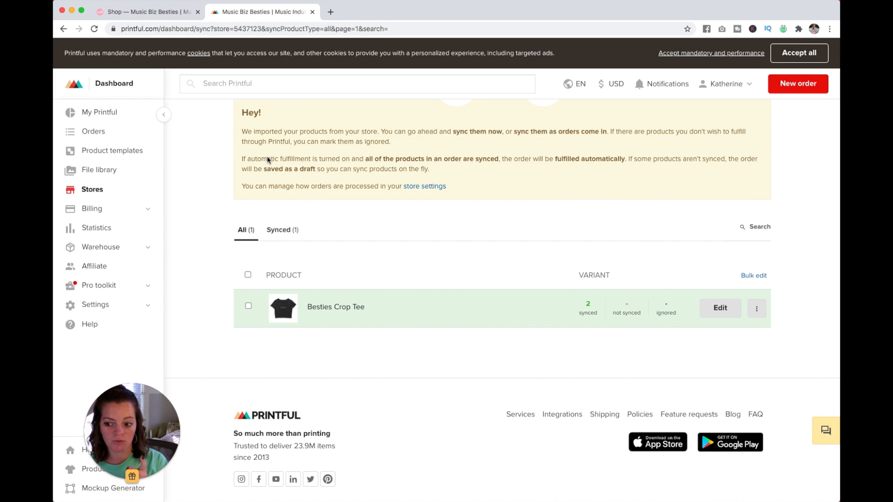
scroll("down", 3)
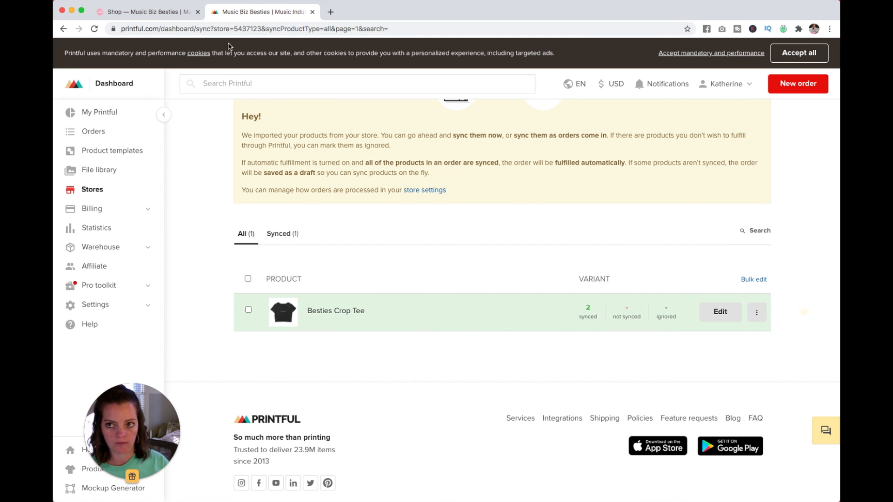
Show the Squarespace Shop page's products, now listing the Besties Crop Tee at $22.50.
left_click(140, 12)
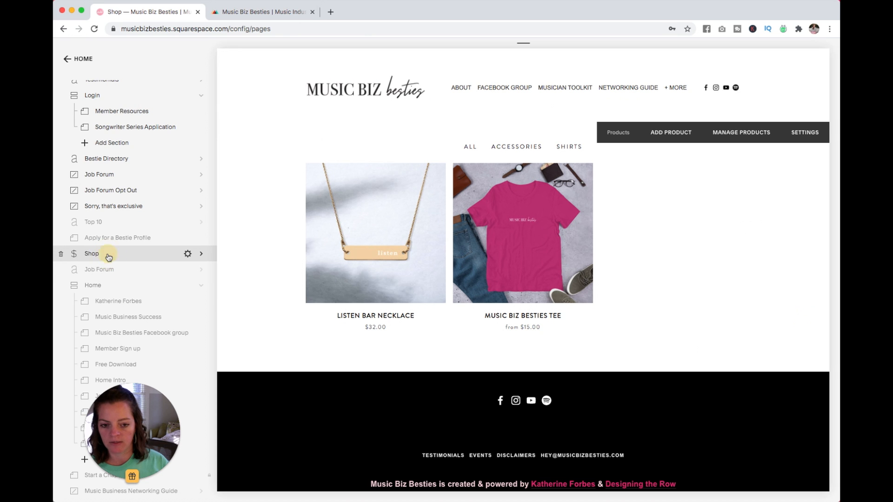
left_click(91, 253)
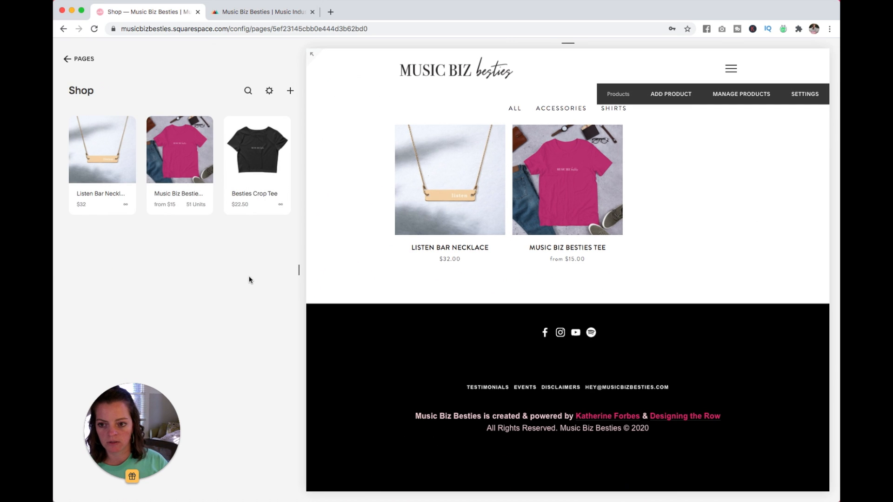